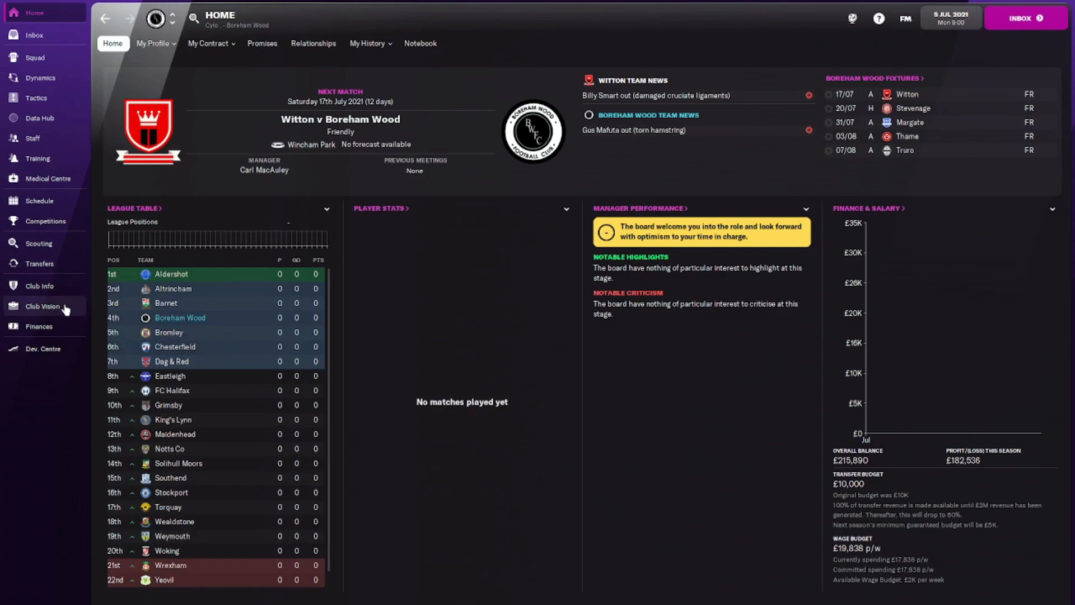
Step: Show Boreham Wood's club vision with the board's five-year plan and budget adjustment
left_click(43, 305)
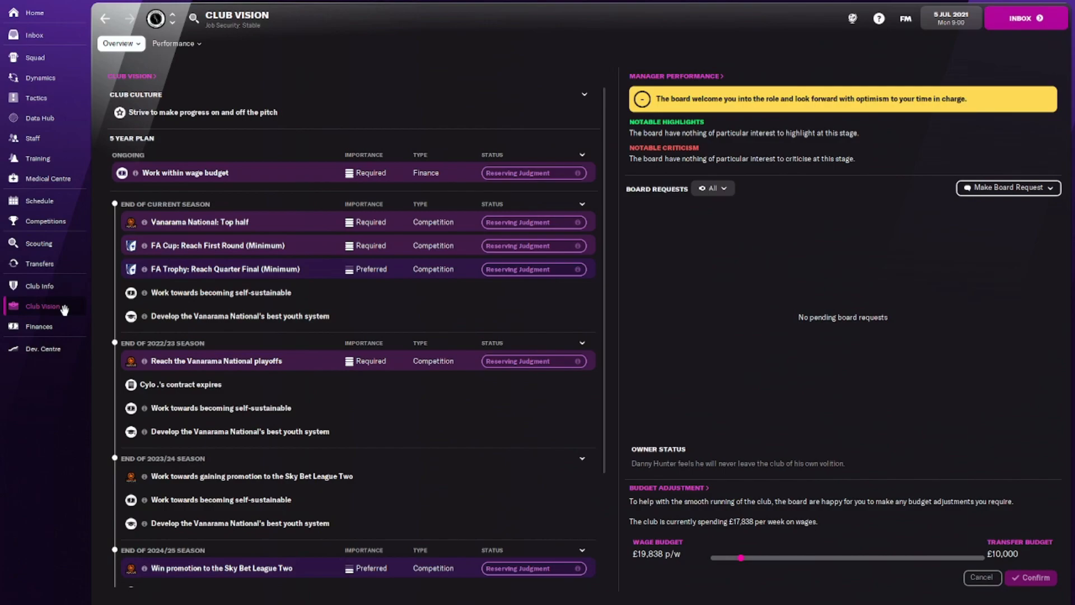
mouse_move(68, 298)
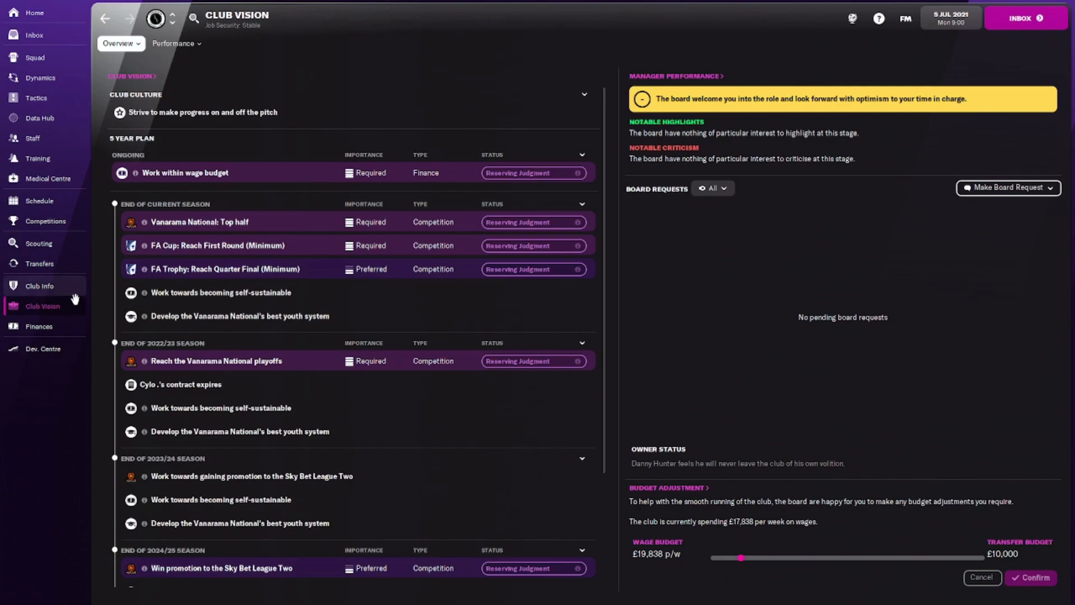
Step: Browse the club profile, the first-team squad and the Under 18s youth list
left_click(38, 287)
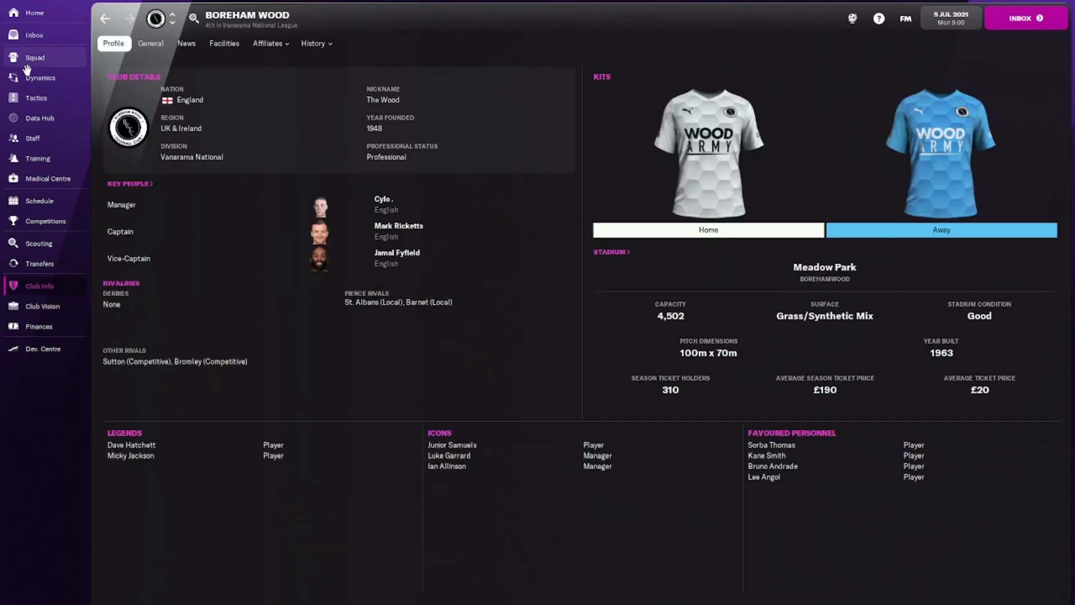
left_click(35, 57)
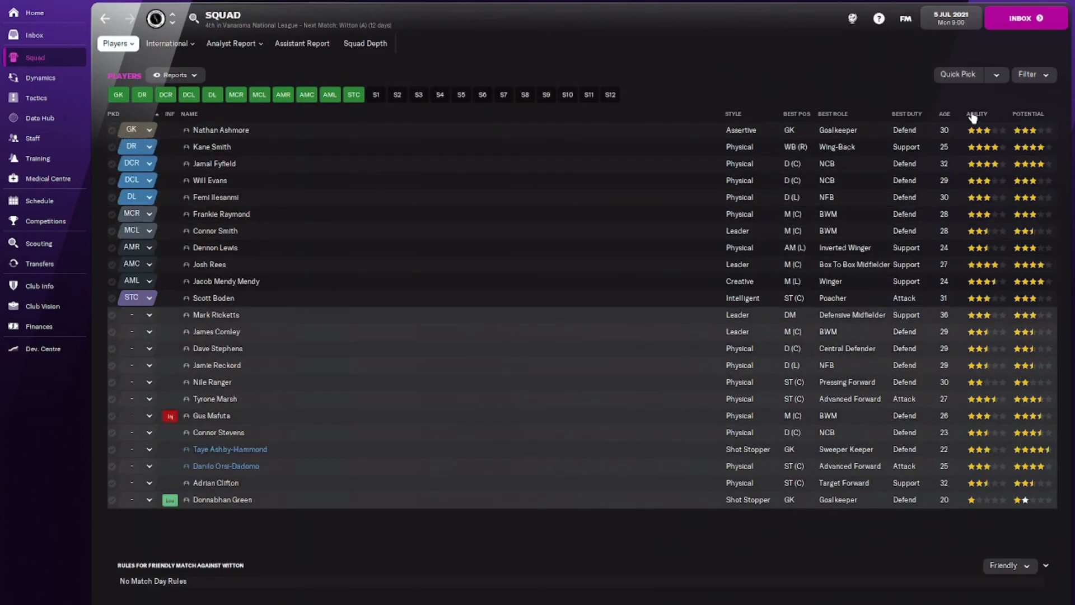
mouse_move(905, 181)
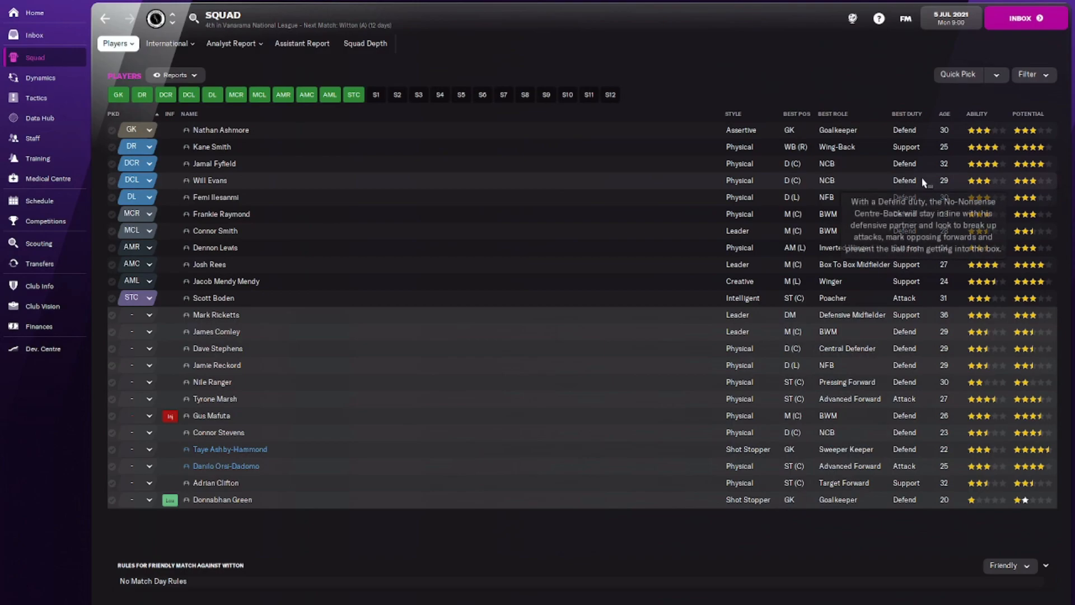
mouse_move(211, 147)
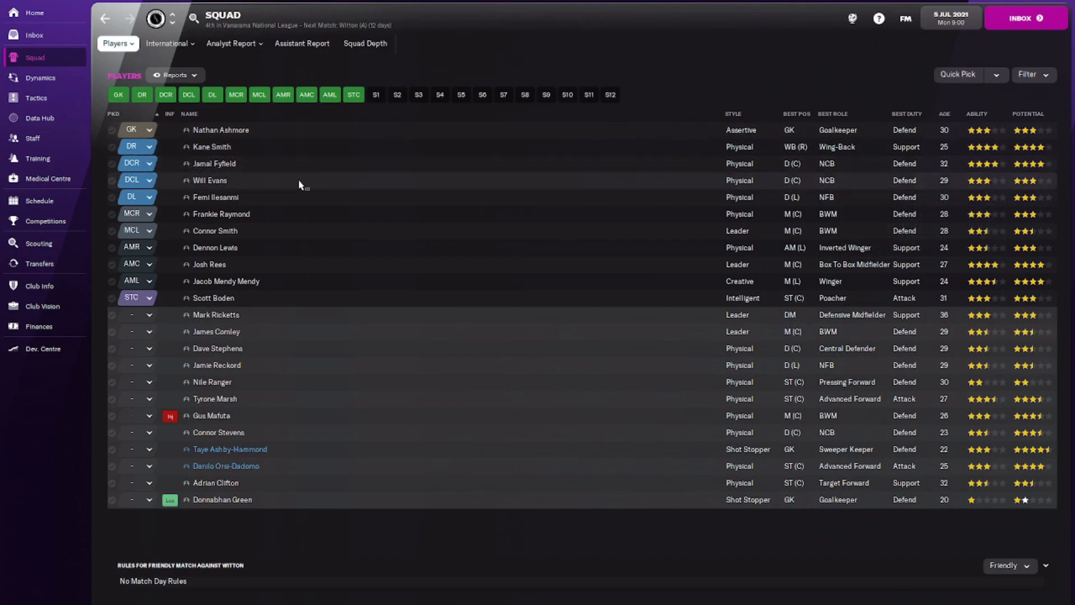
mouse_move(55, 295)
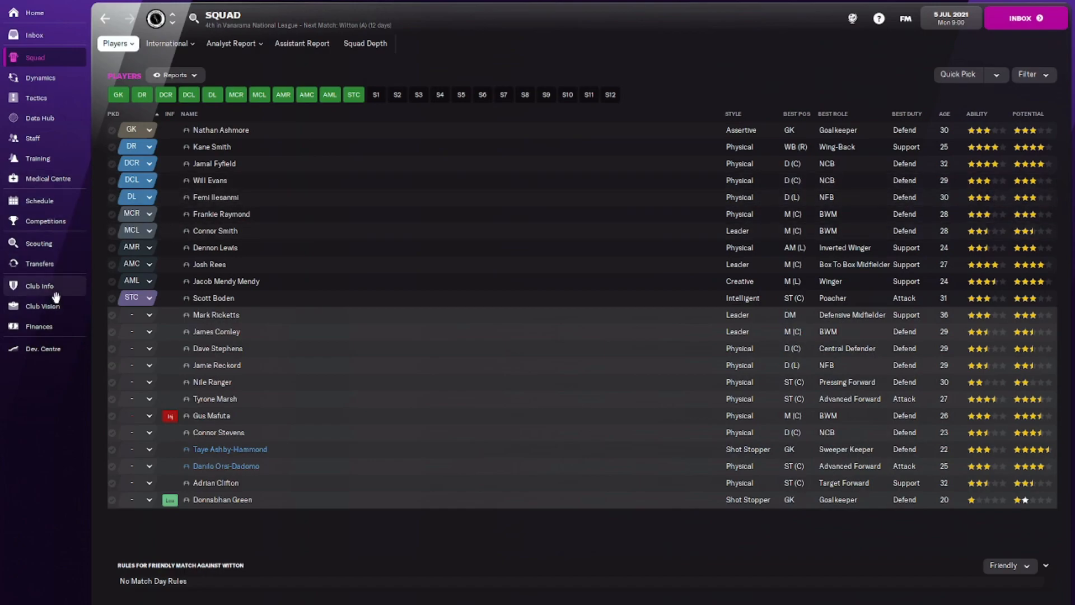
left_click(39, 286)
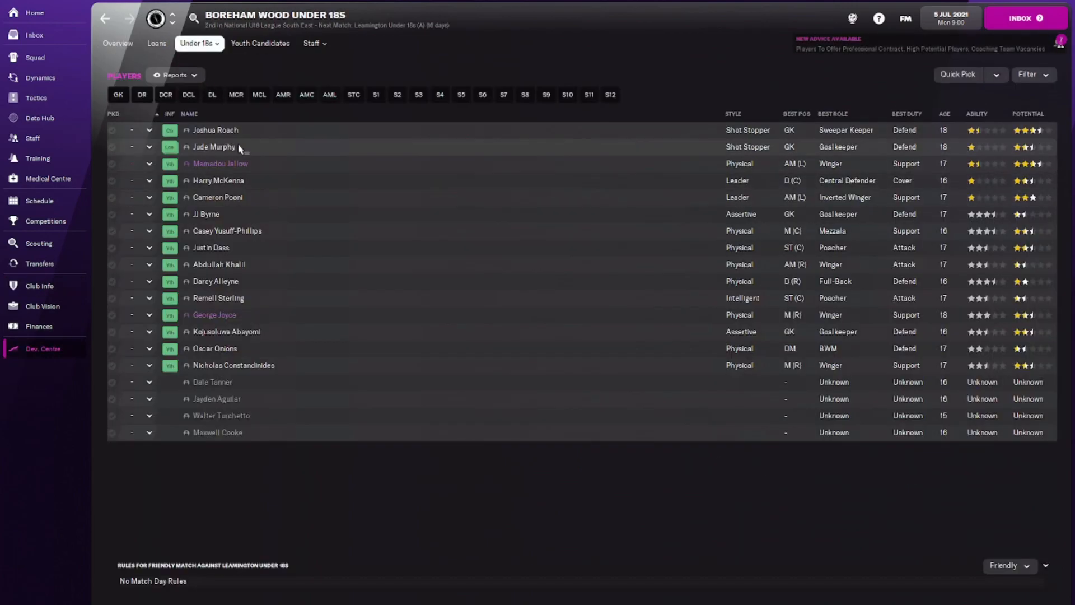
Step: View youth player profiles, including Mamadou Jallow's, then return to the Under 18s list
double_click(220, 163)
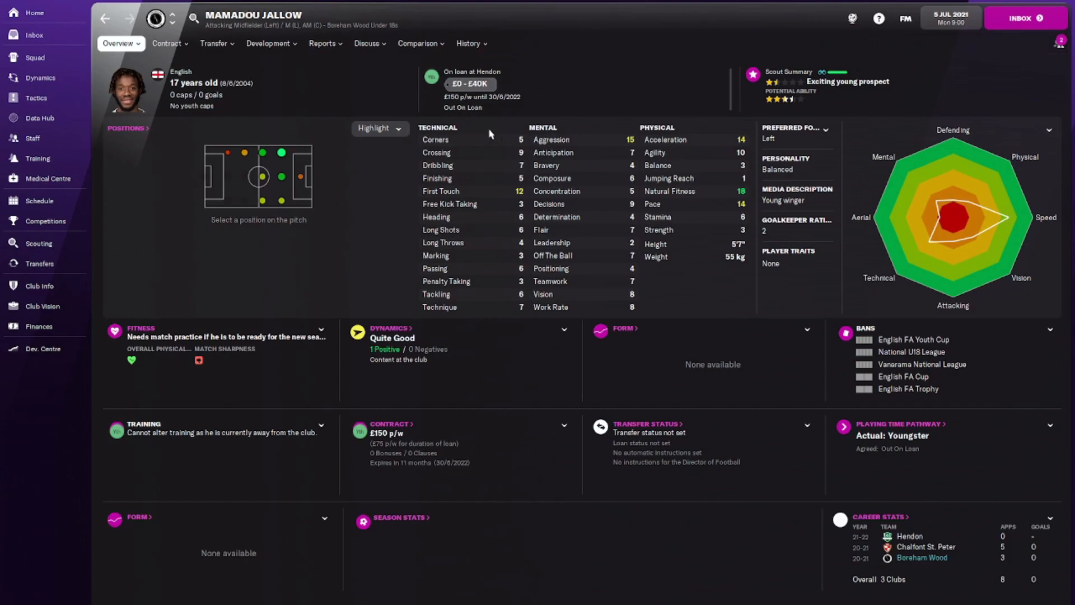
left_click(165, 43)
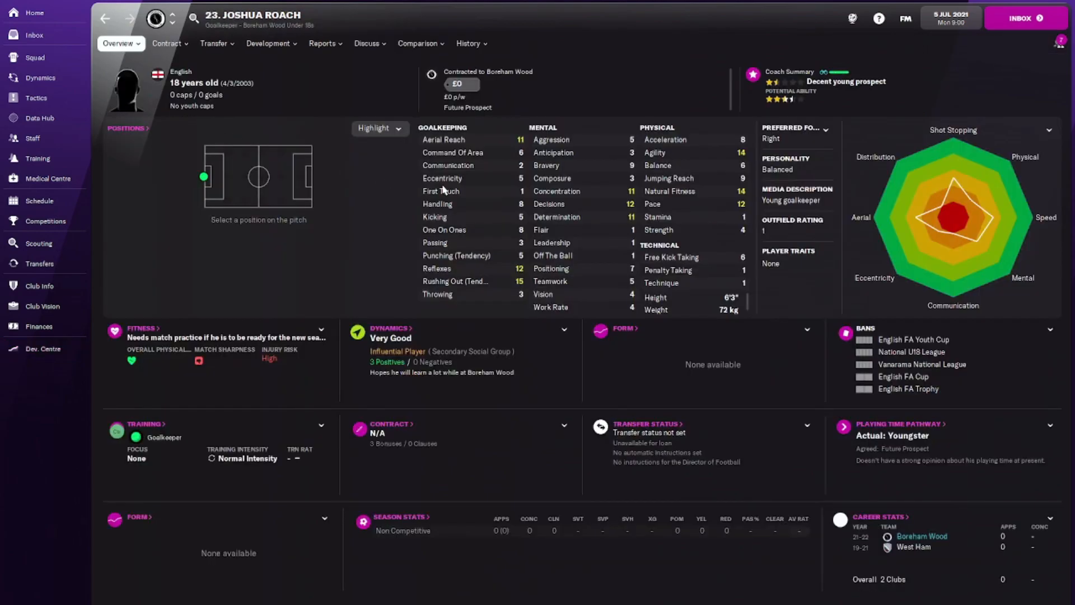
mouse_move(442, 178)
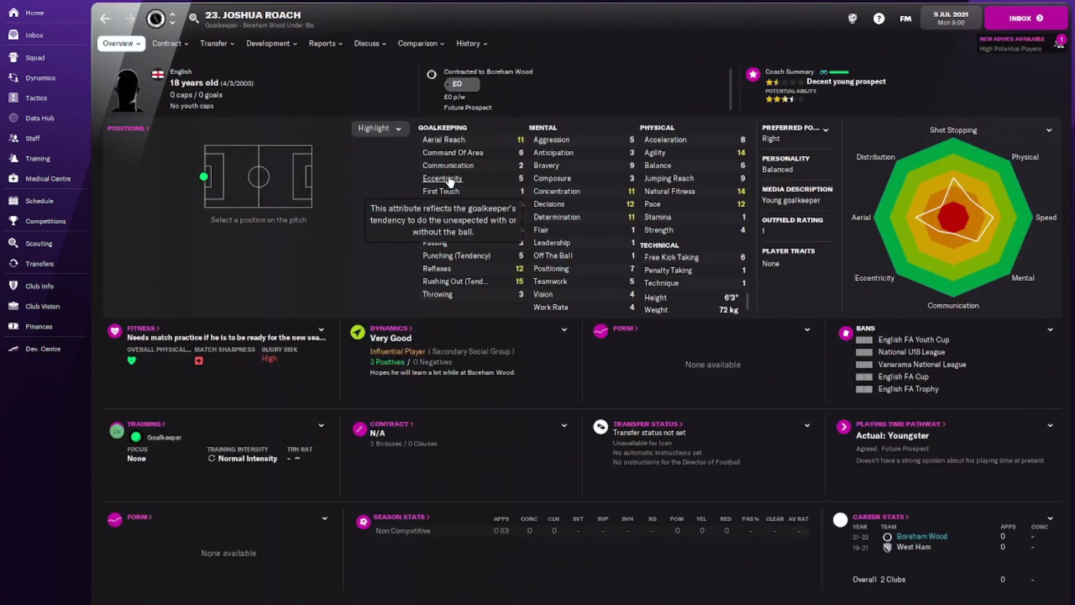
left_click(324, 44)
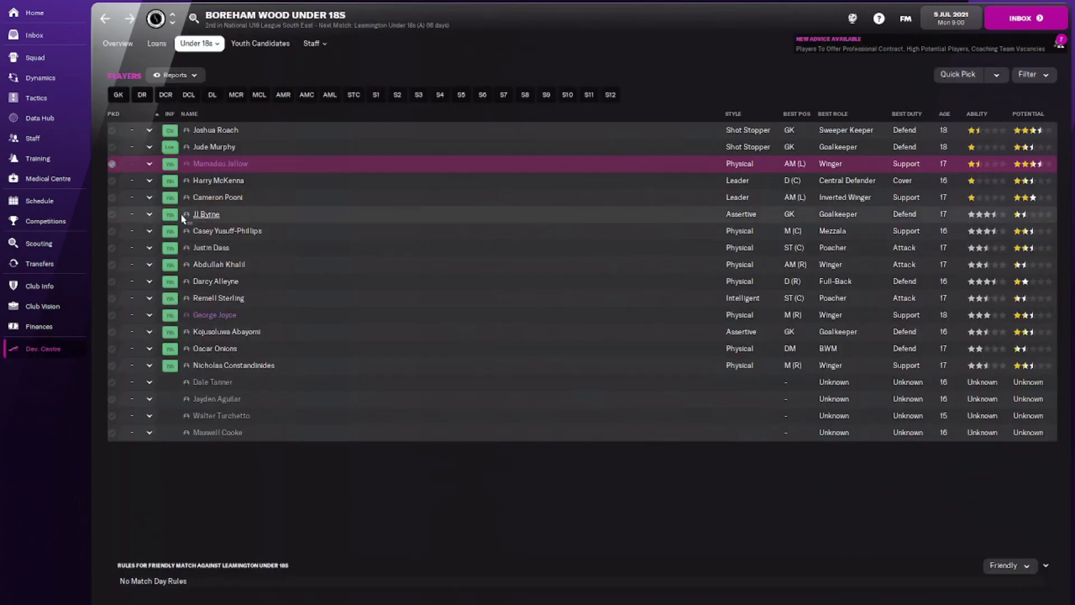
Step: Open the Finances Summary showing the £215,890 balance, monthly profit and budgets
left_click(39, 325)
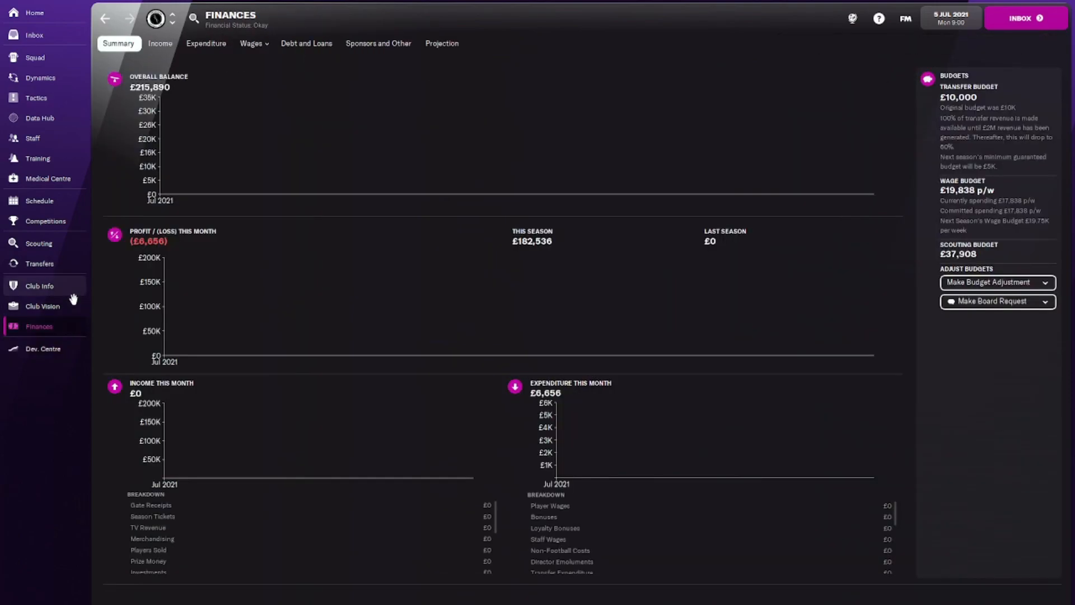
mouse_move(39, 287)
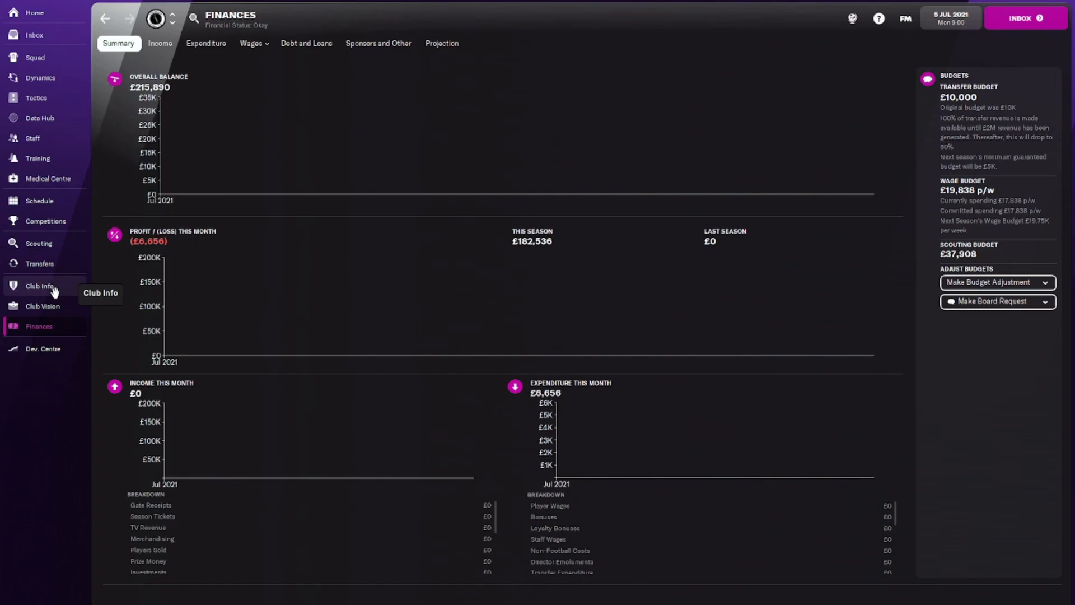
mouse_move(37, 33)
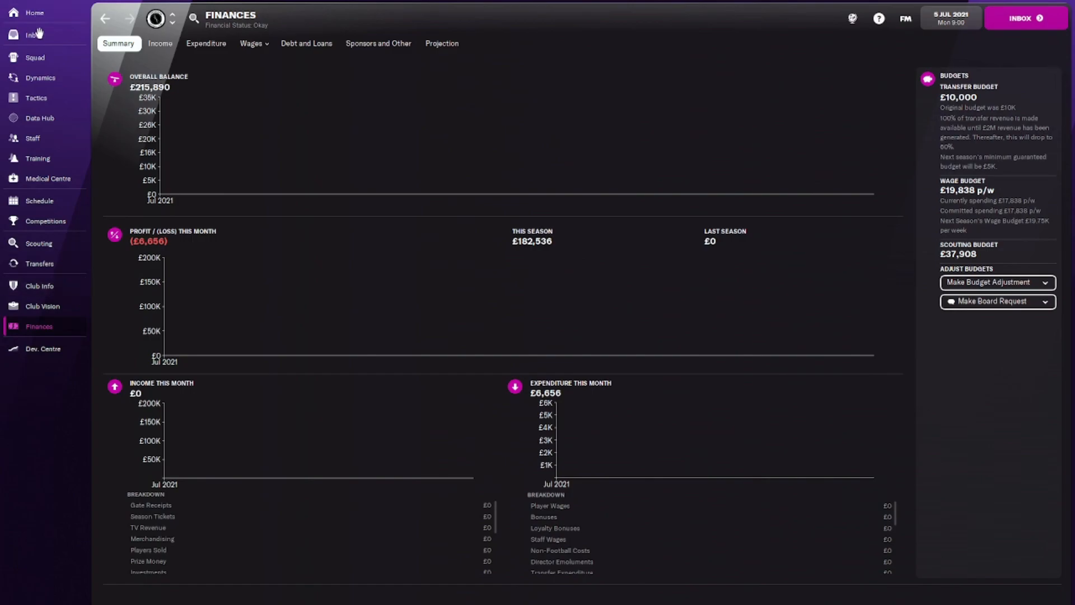
Step: Read the Head Physio's injury update reporting one player out with a torn hamstring
left_click(34, 34)
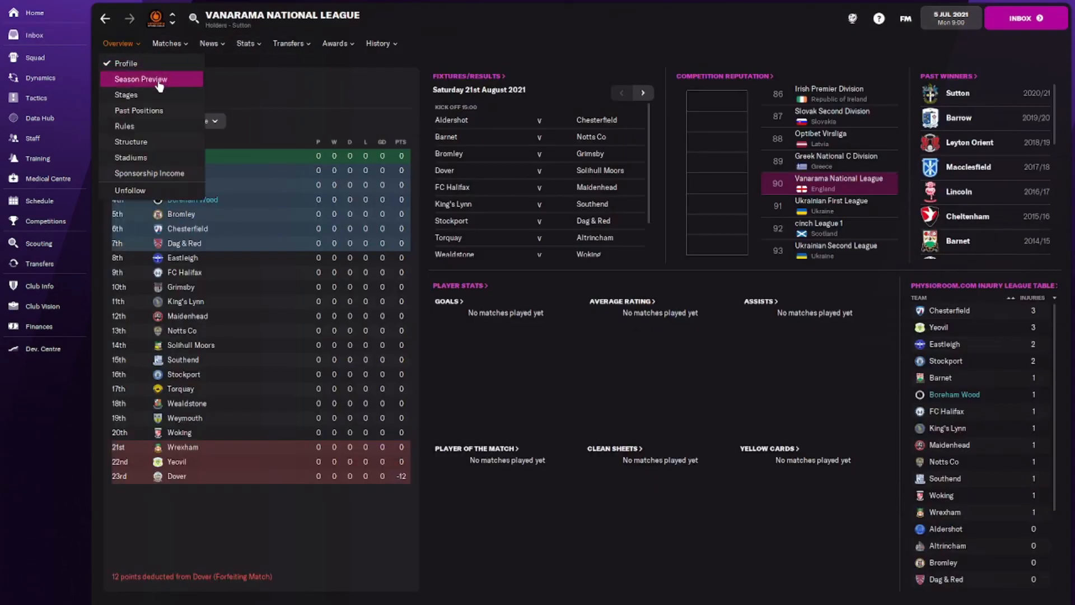
left_click(126, 64)
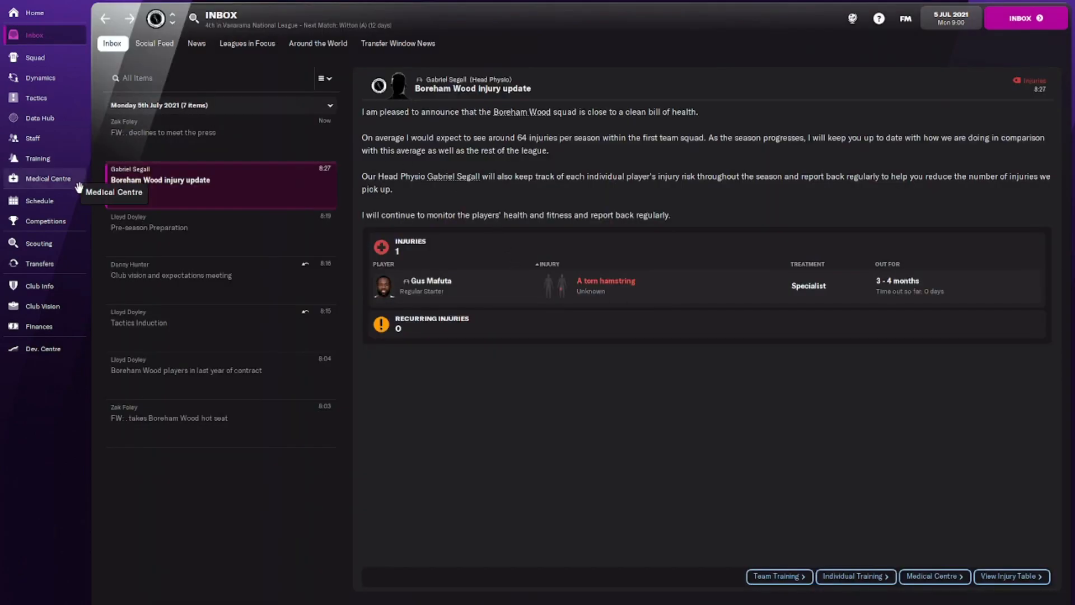
mouse_move(39, 200)
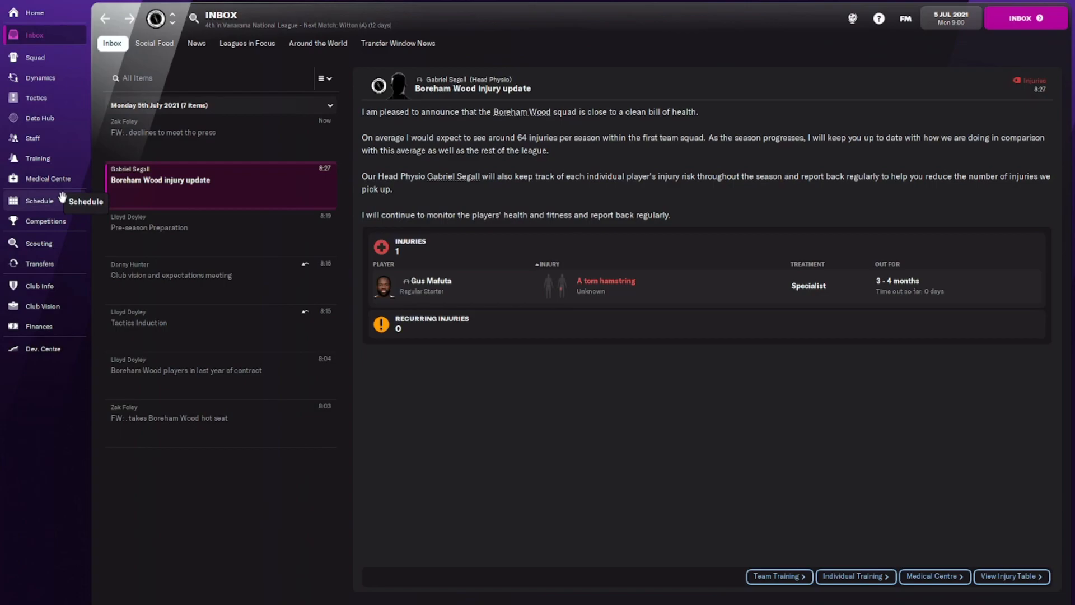
mouse_move(69, 199)
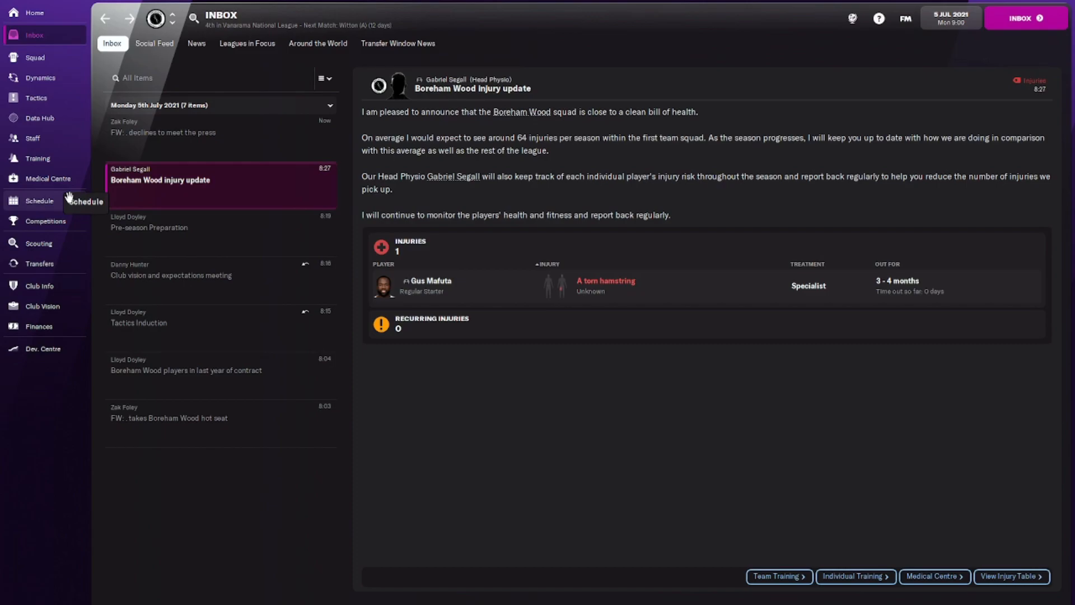
mouse_move(80, 204)
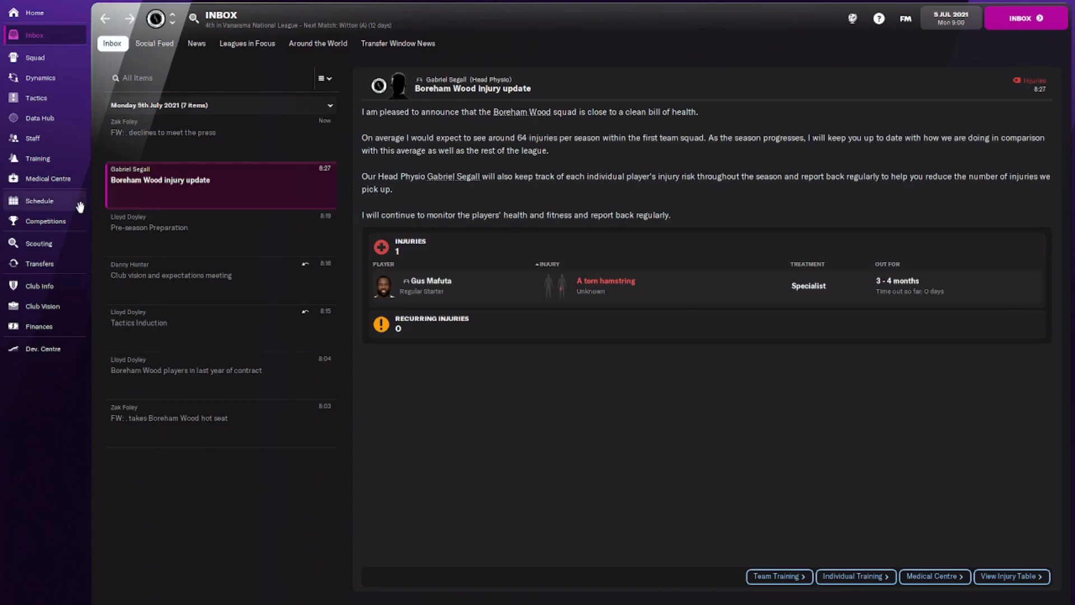
Step: Advance to matchday on 21 August 2021 and leave the pre-match tactical meeting
left_click(38, 201)
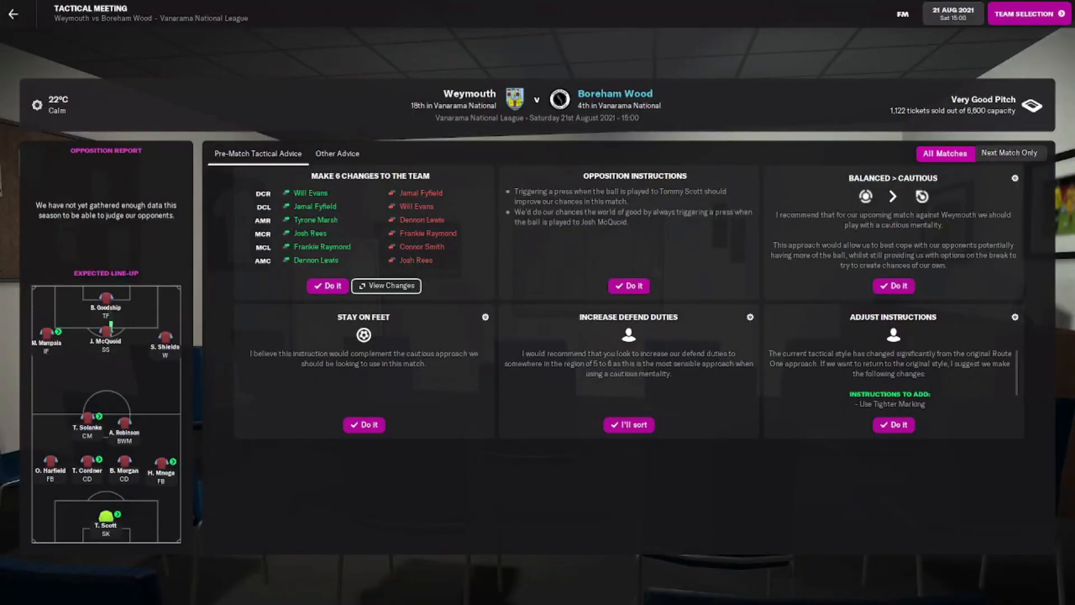
left_click(31, 13)
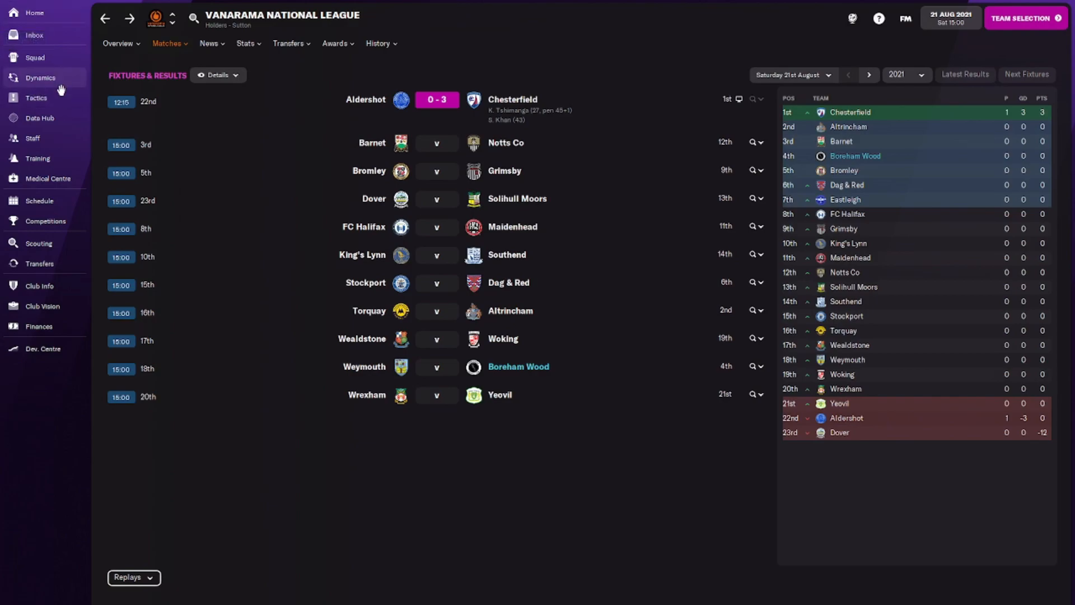
Step: Switch the staff overview between Coaching Team and All staff, selecting the U18 Squad manager
left_click(33, 137)
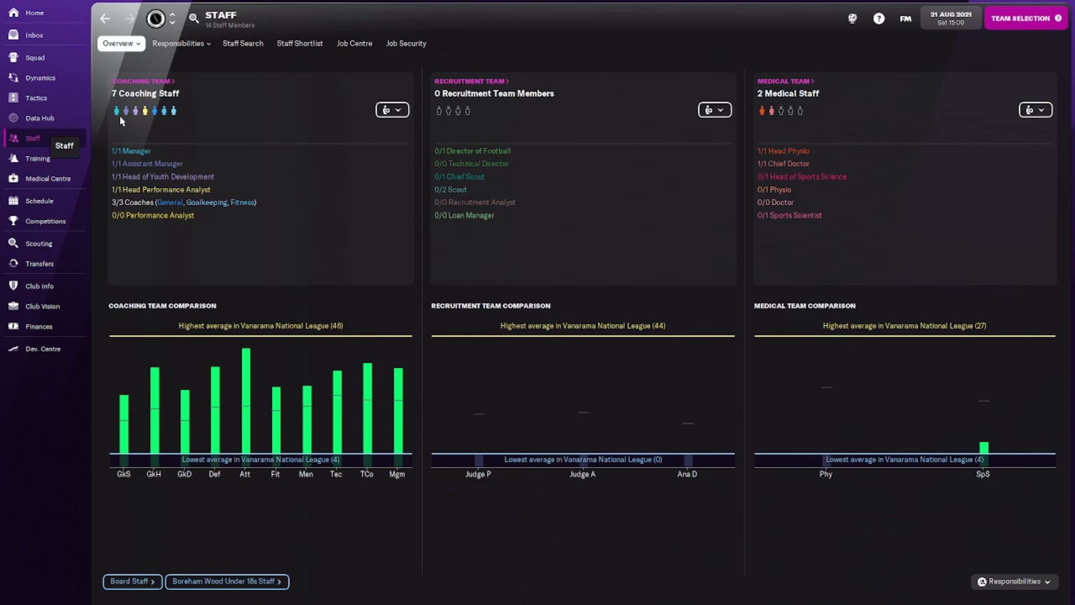
left_click(122, 43)
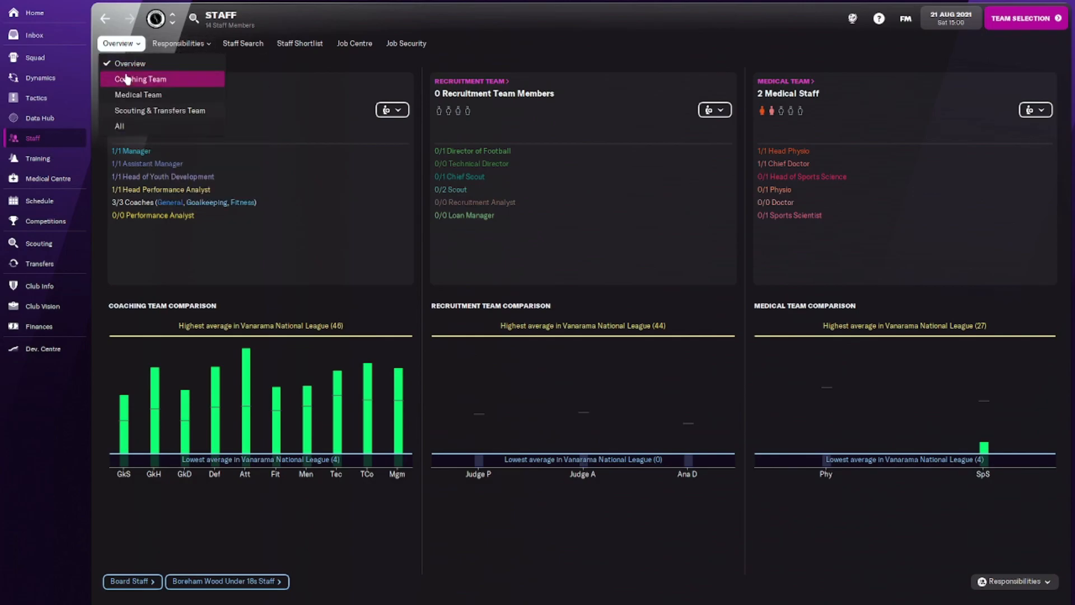
left_click(141, 79)
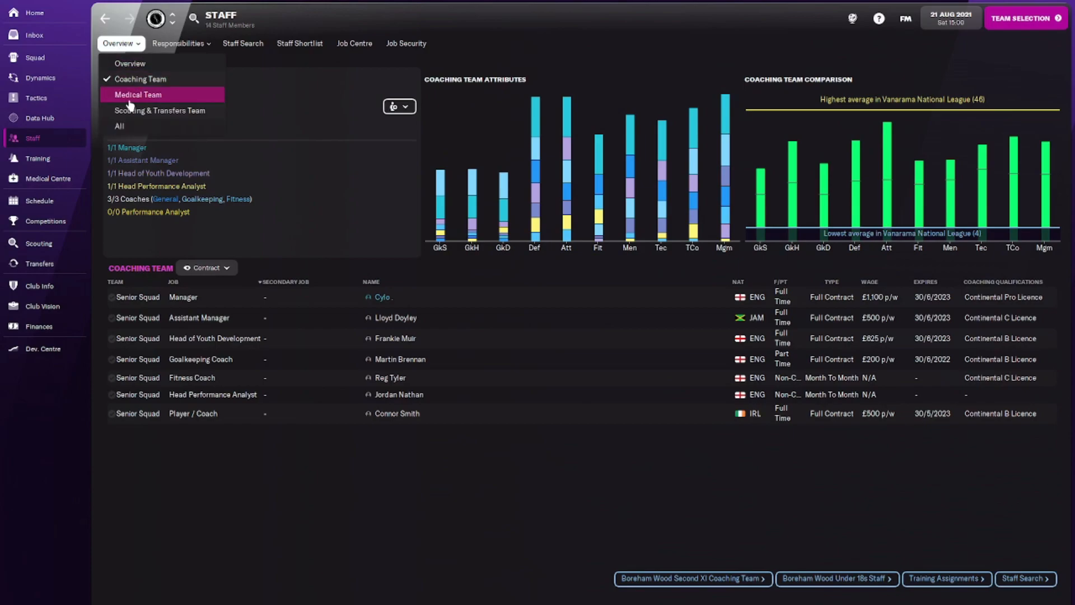
left_click(119, 125)
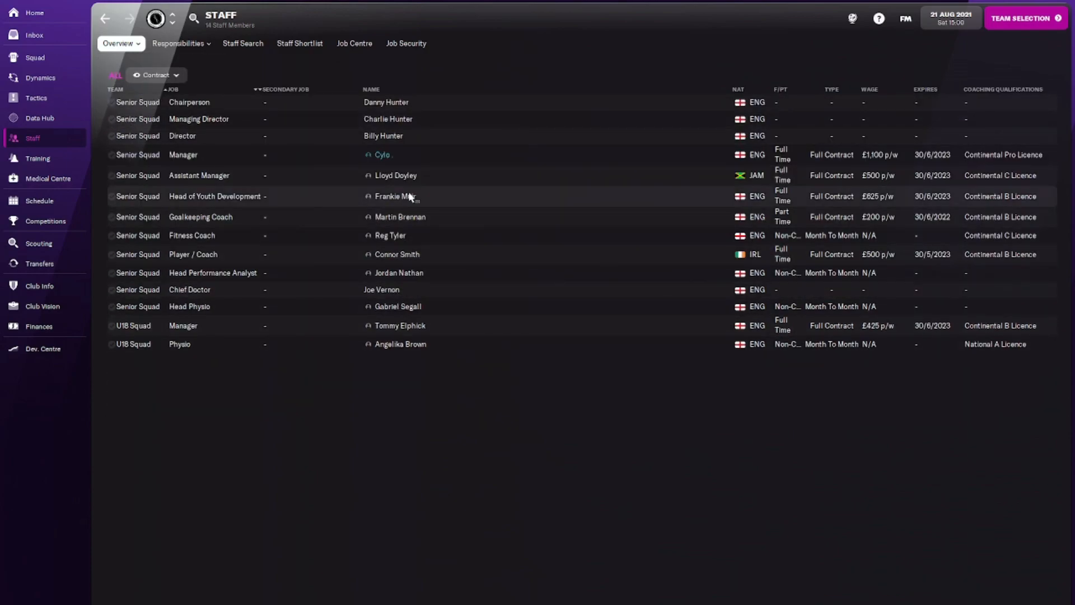
left_click(394, 196)
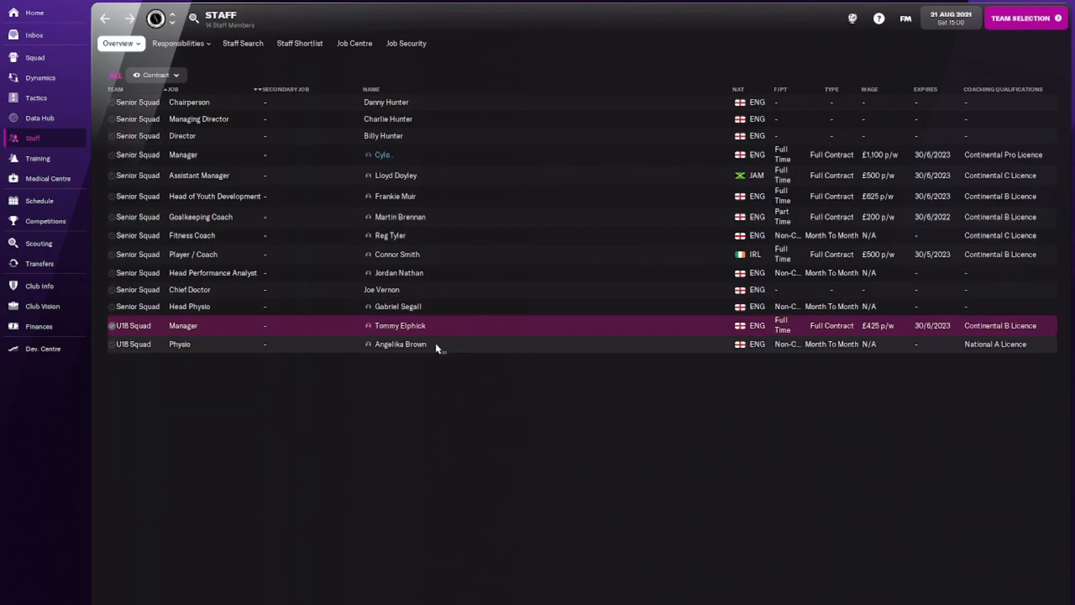
mouse_move(422, 277)
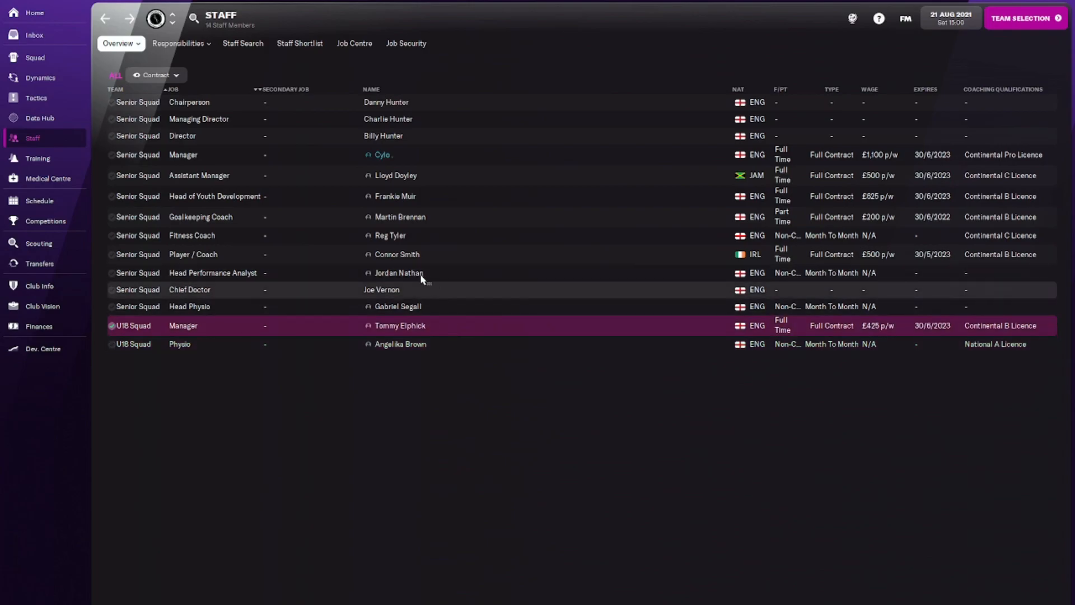
mouse_move(303, 185)
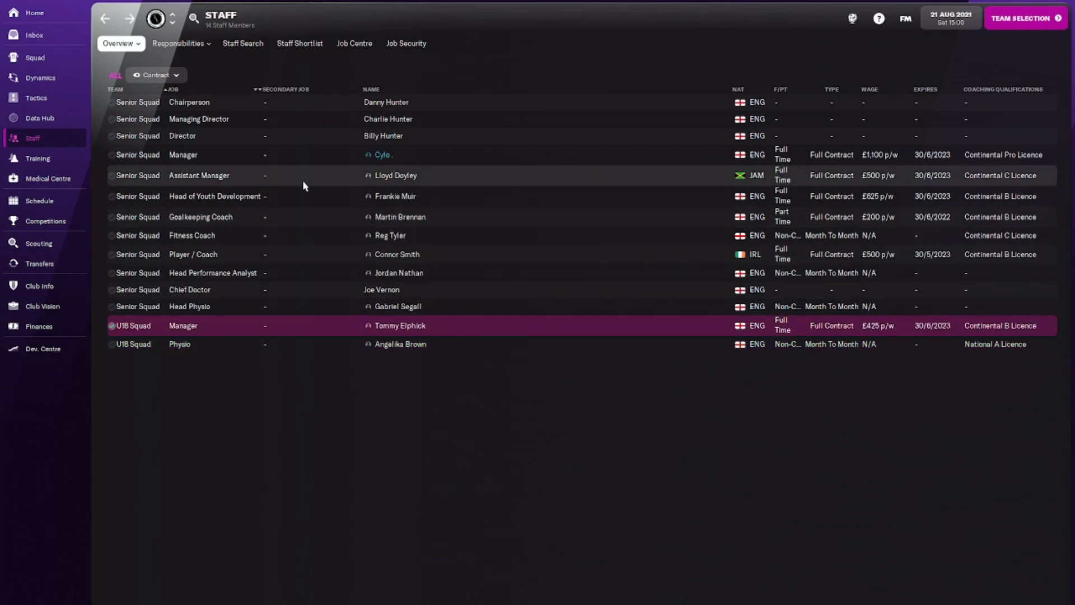
mouse_move(296, 183)
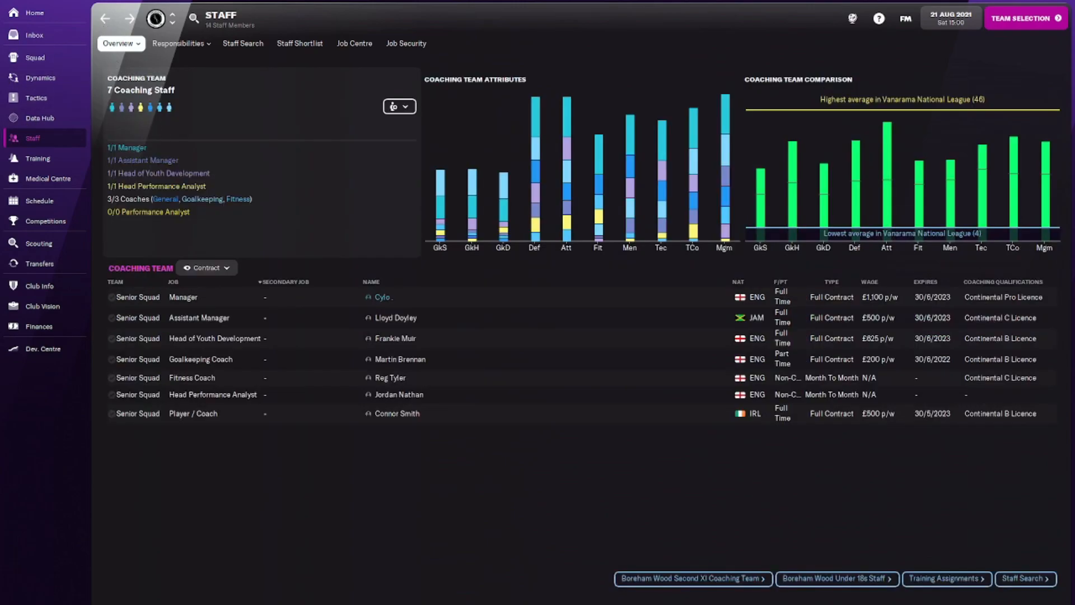
mouse_move(35, 97)
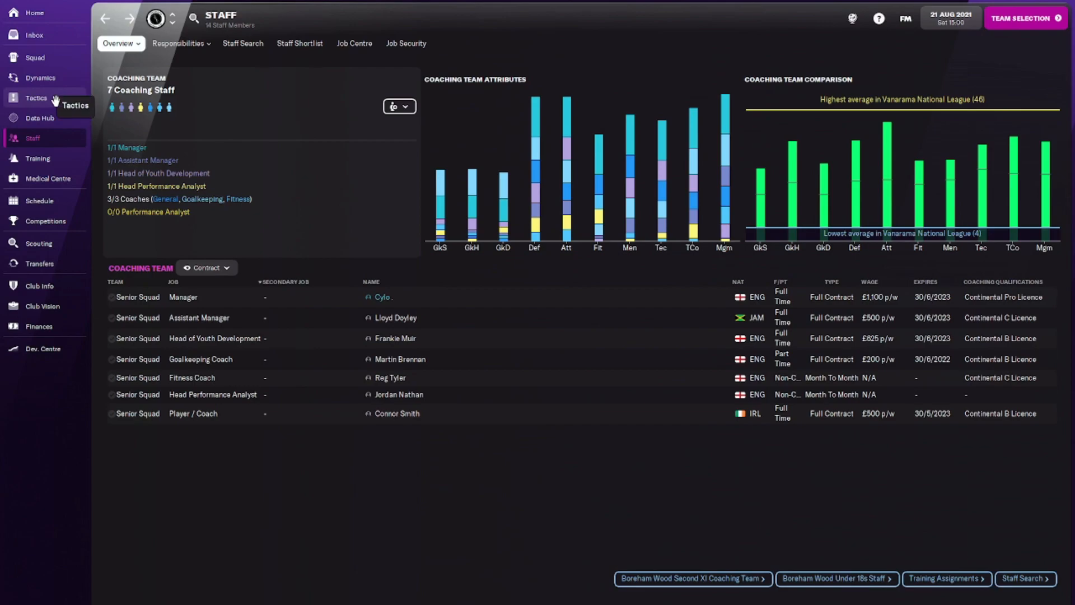
Step: Check Femi Ilesanmi's groin-strain profile and move on to the Weymouth match
left_click(36, 97)
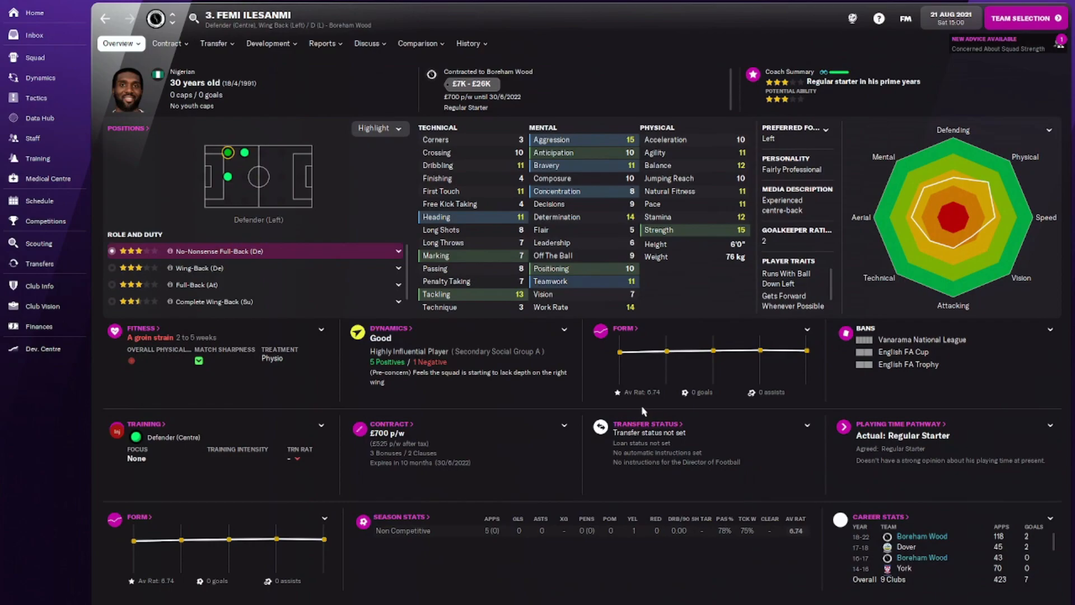
left_click(36, 97)
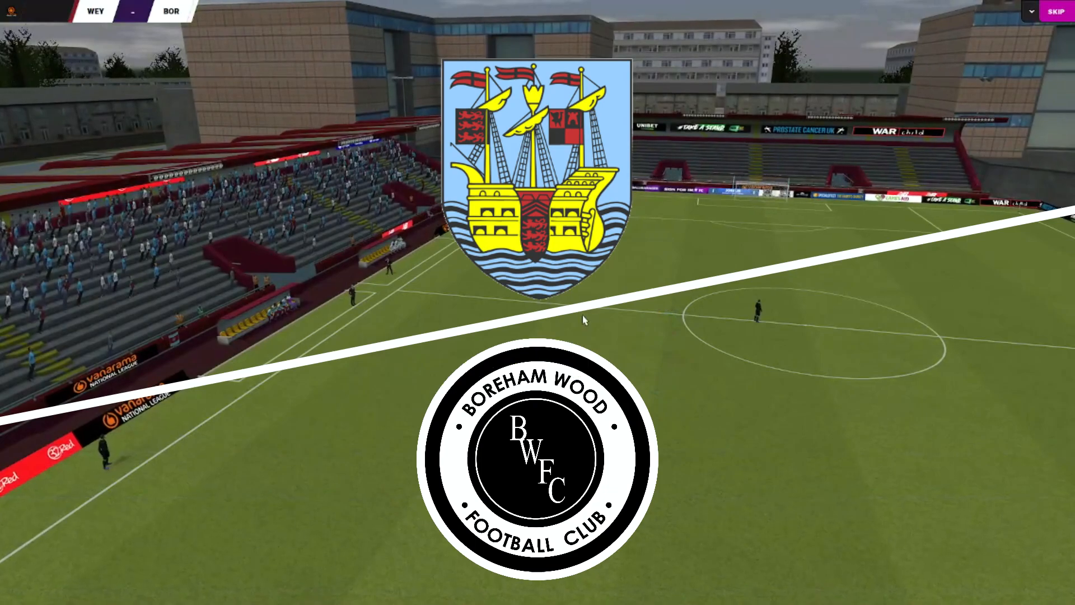
Step: Skip the match intro and set match highlights to Key Highlights only
left_click(1055, 10)
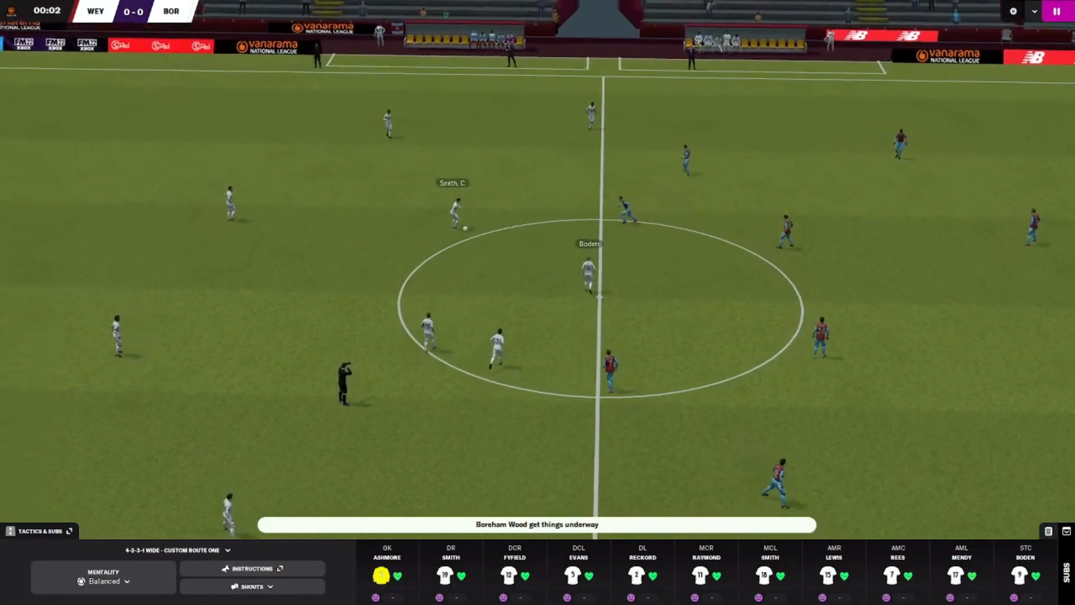
left_click(1013, 11)
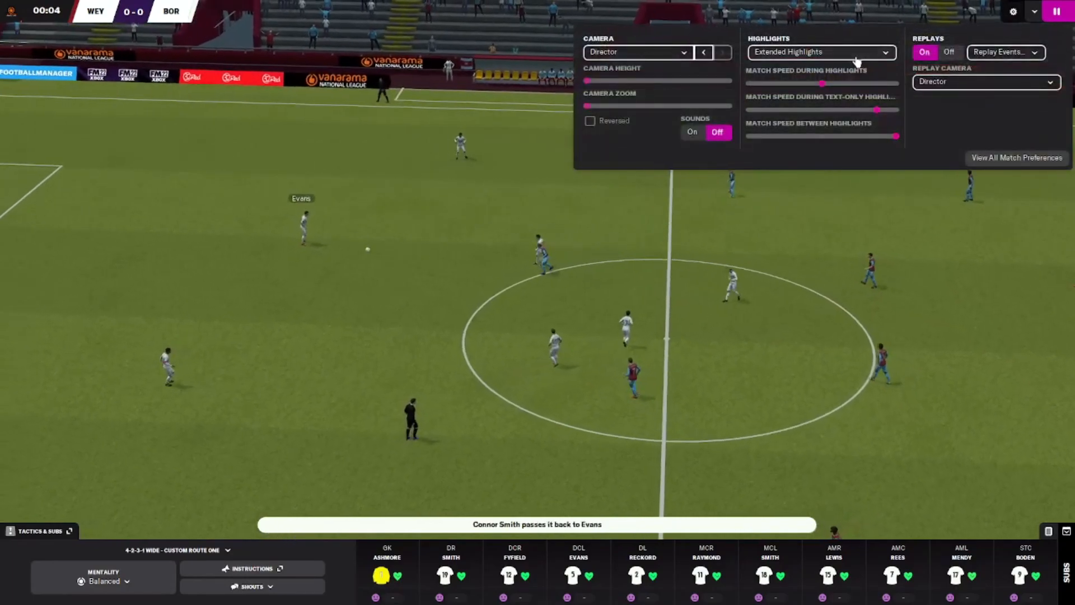
left_click(820, 52)
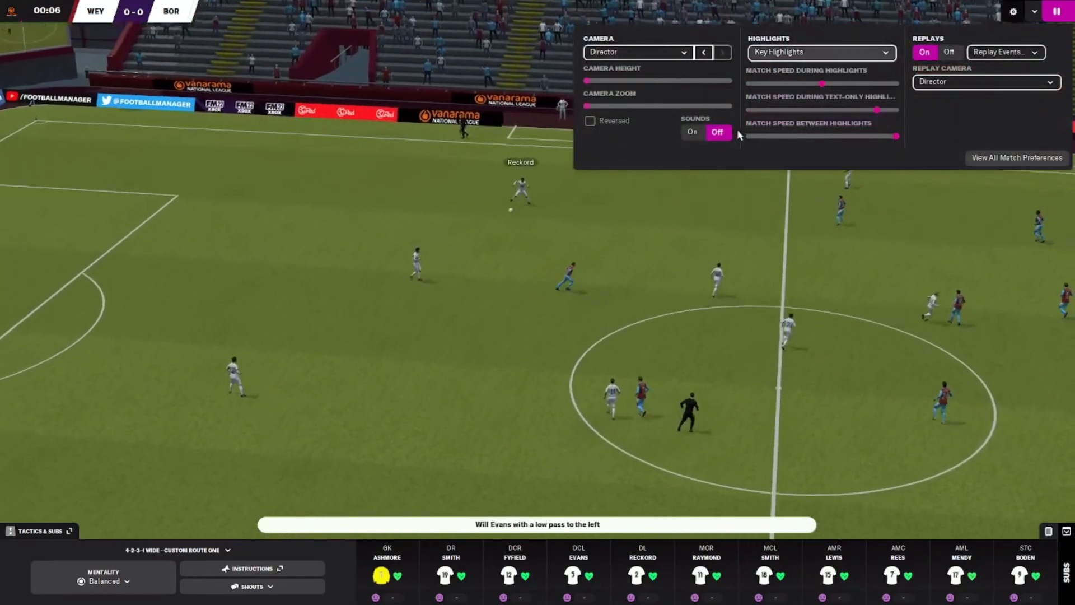
left_click(1004, 52)
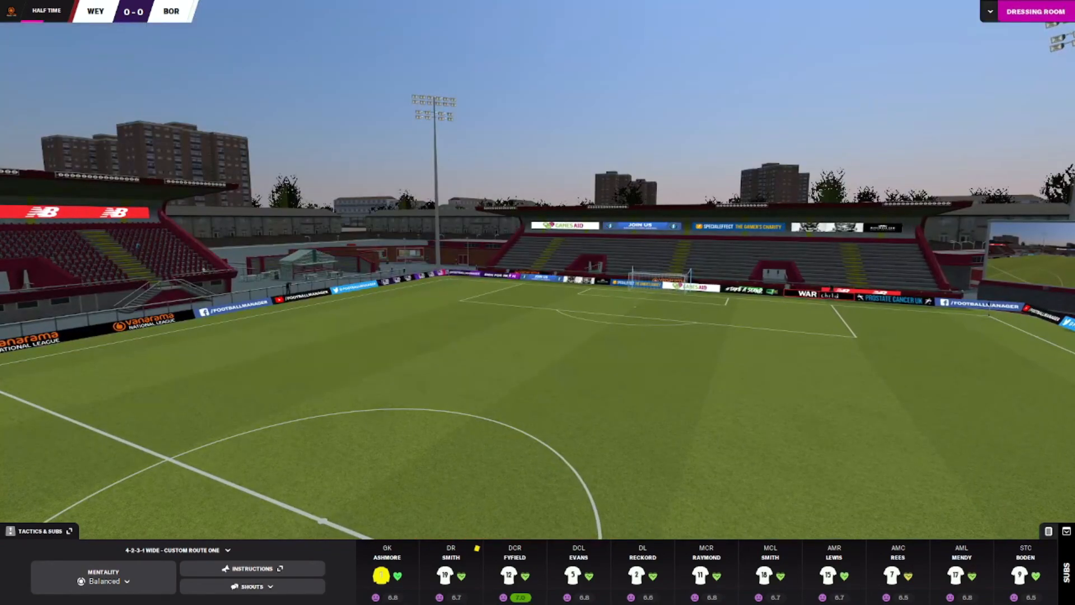
Step: Give a hands-on-hips half-time talk expressing disappointment at the lack of possession
left_click(1018, 11)
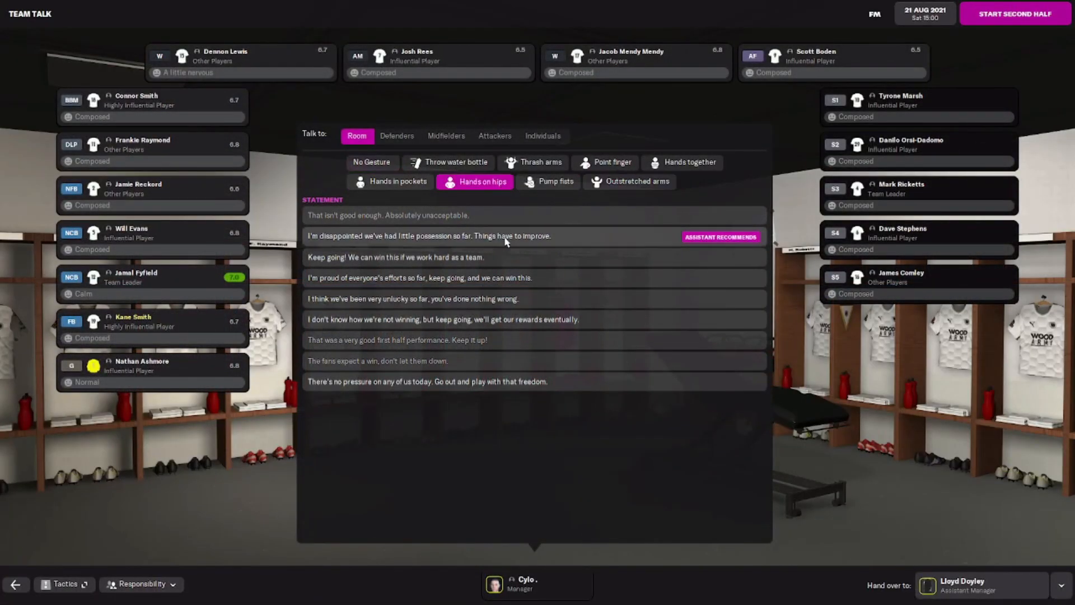
left_click(1015, 13)
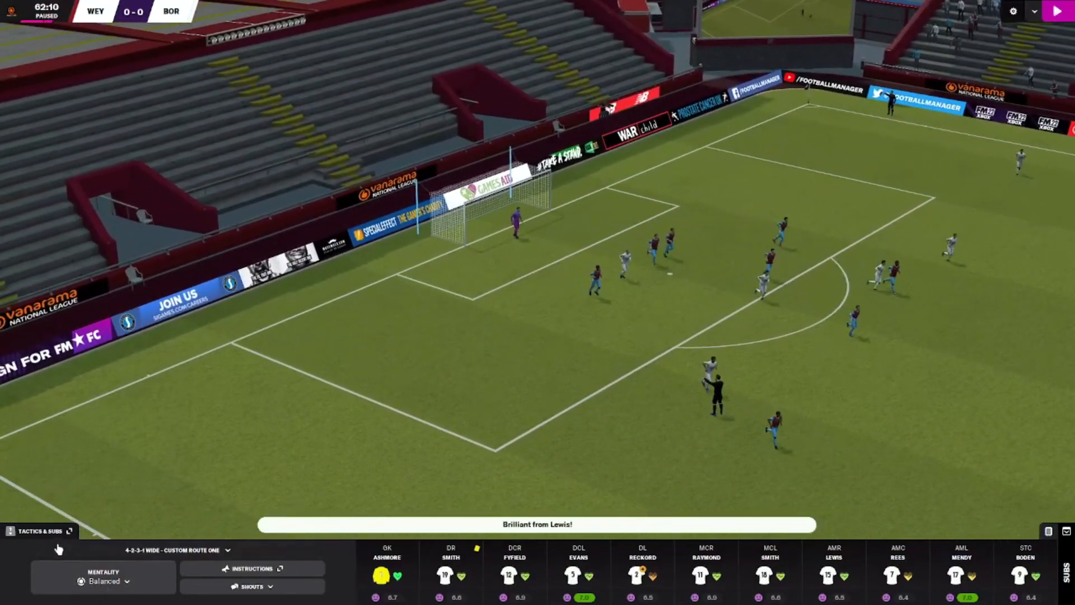
left_click(34, 530)
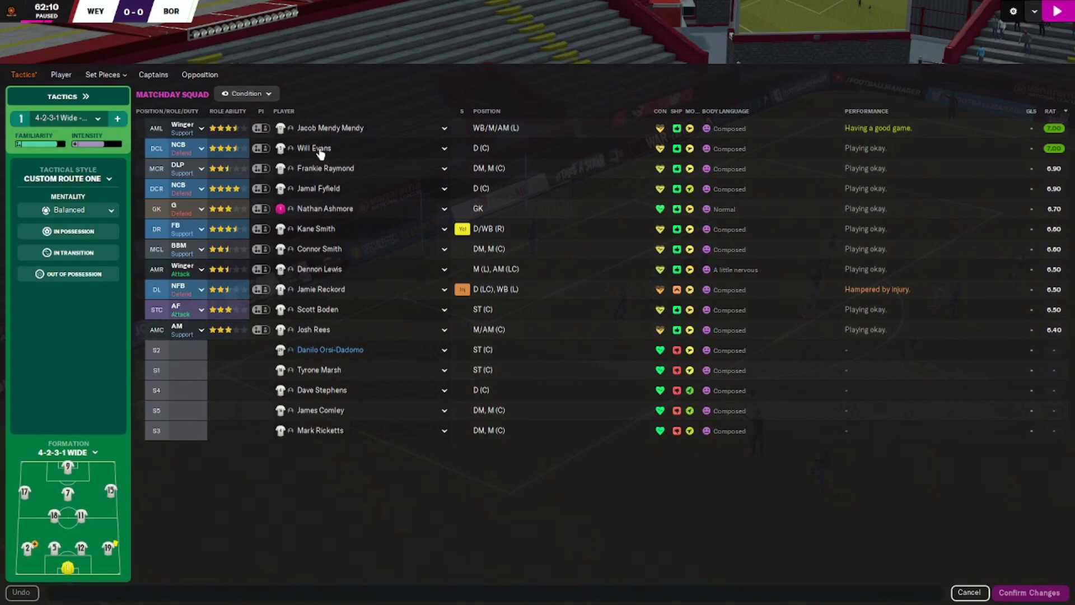
left_click(330, 128)
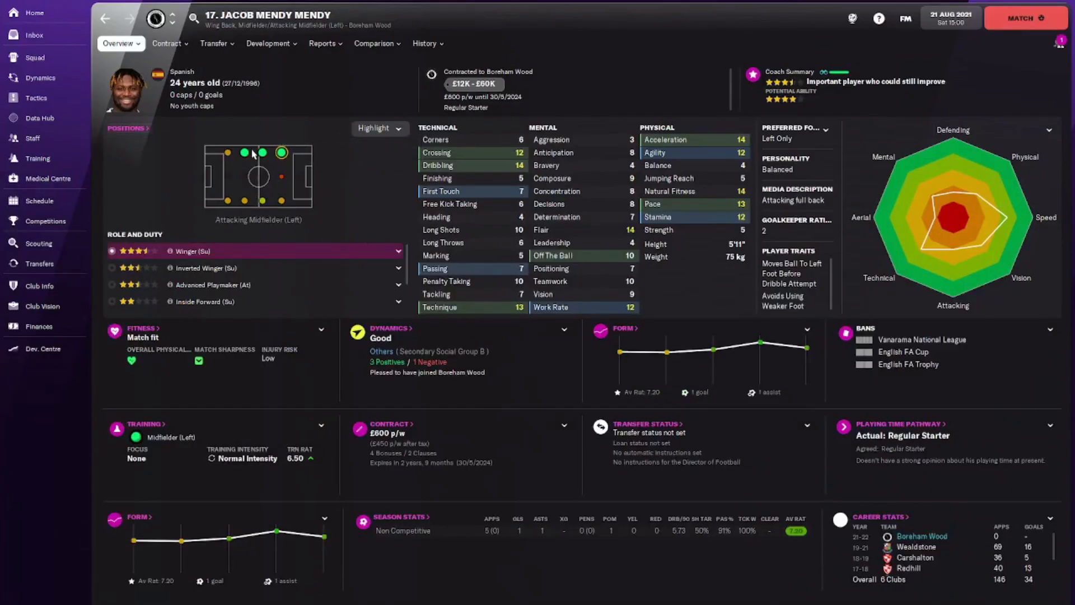
left_click(1025, 18)
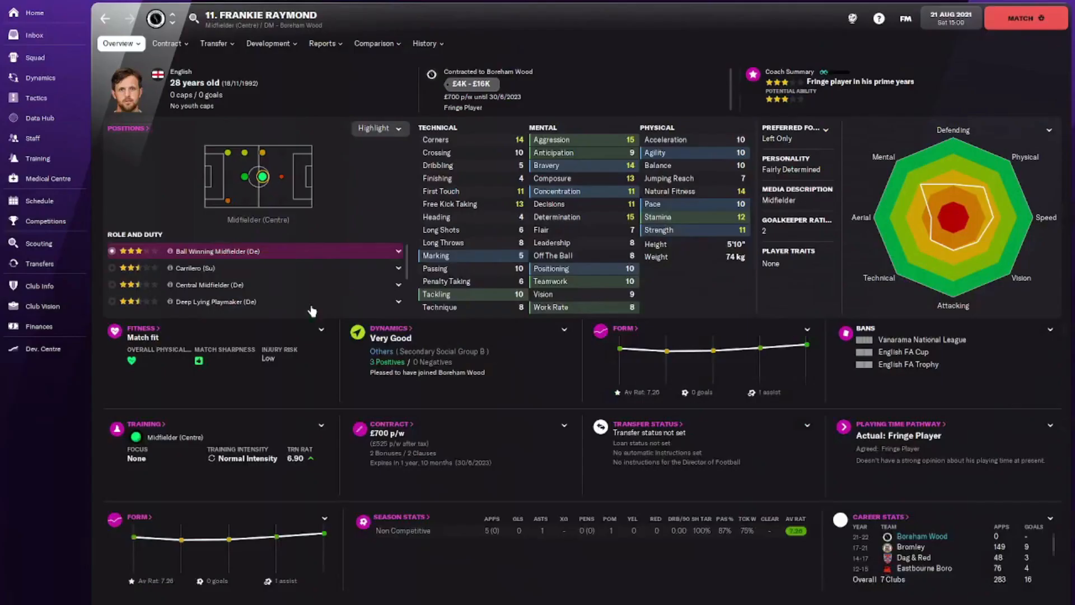
mouse_move(329, 302)
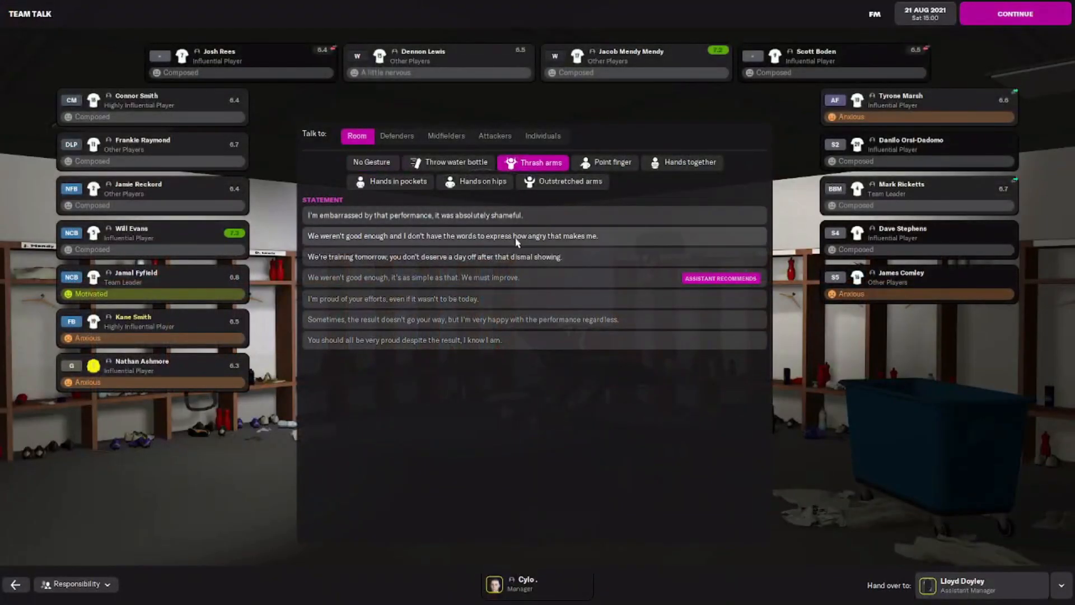
Step: Tell all players 'We weren't good enough, it's as simple as that. We must improve.'
left_click(452, 278)
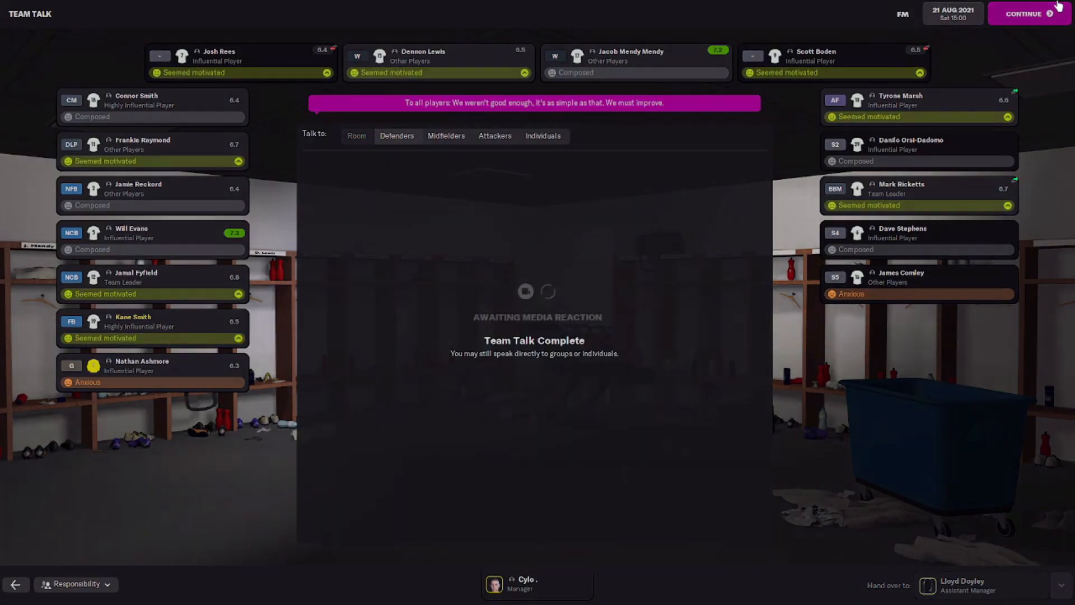
left_click(1028, 14)
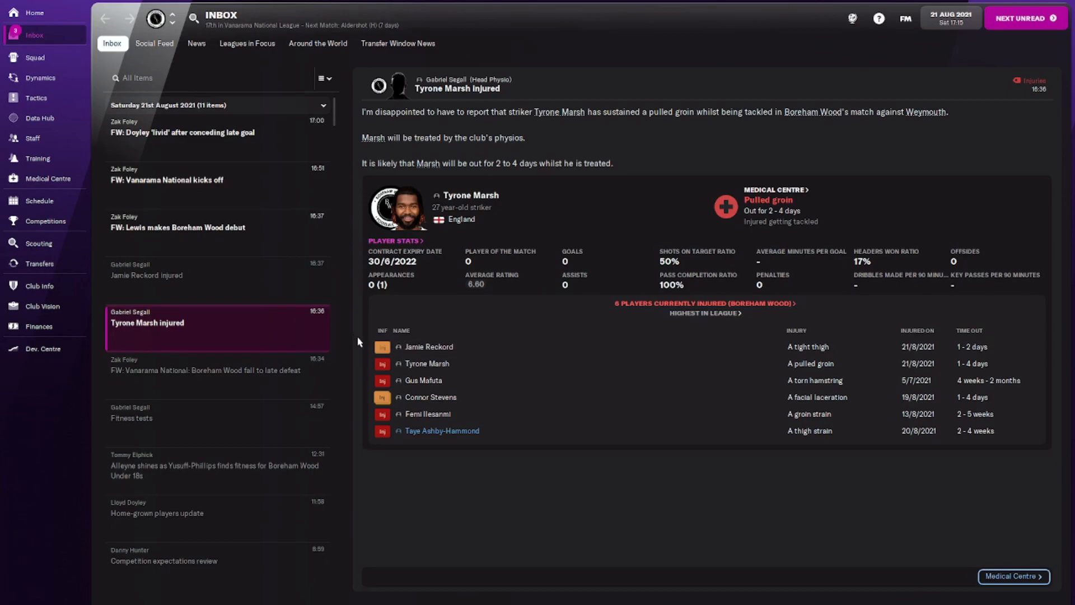
mouse_move(998, 491)
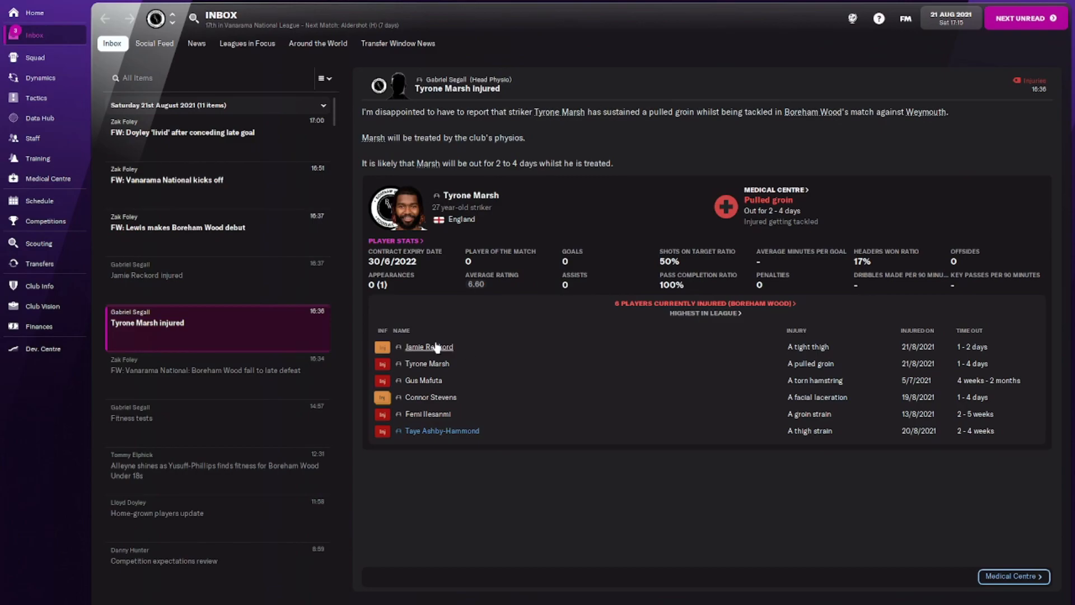
Step: Read the 'FW: Vanarama National kicks off' message, then view the league table
left_click(168, 179)
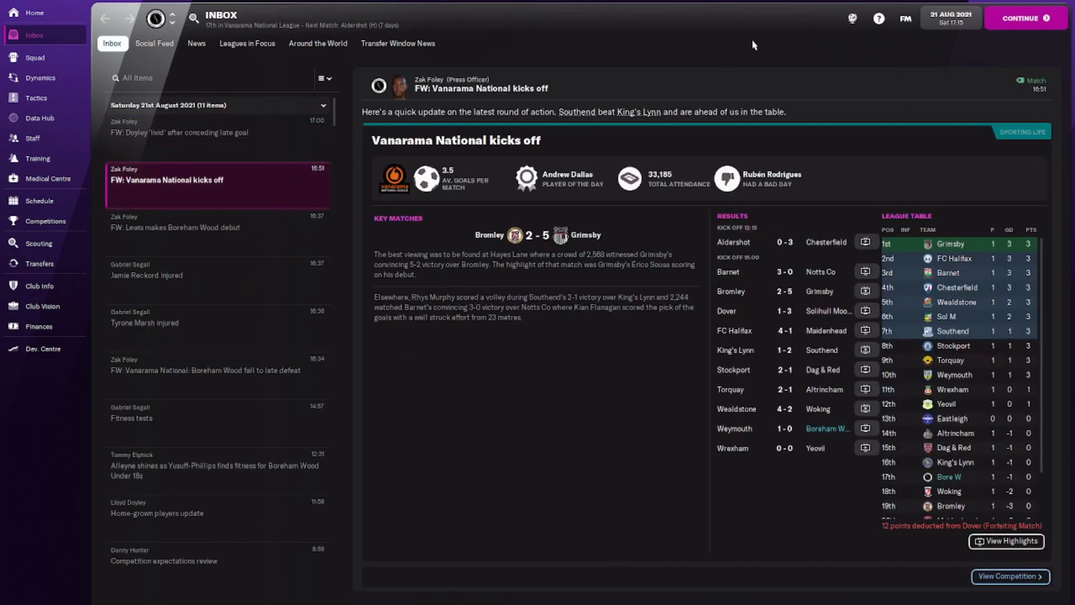
mouse_move(39, 200)
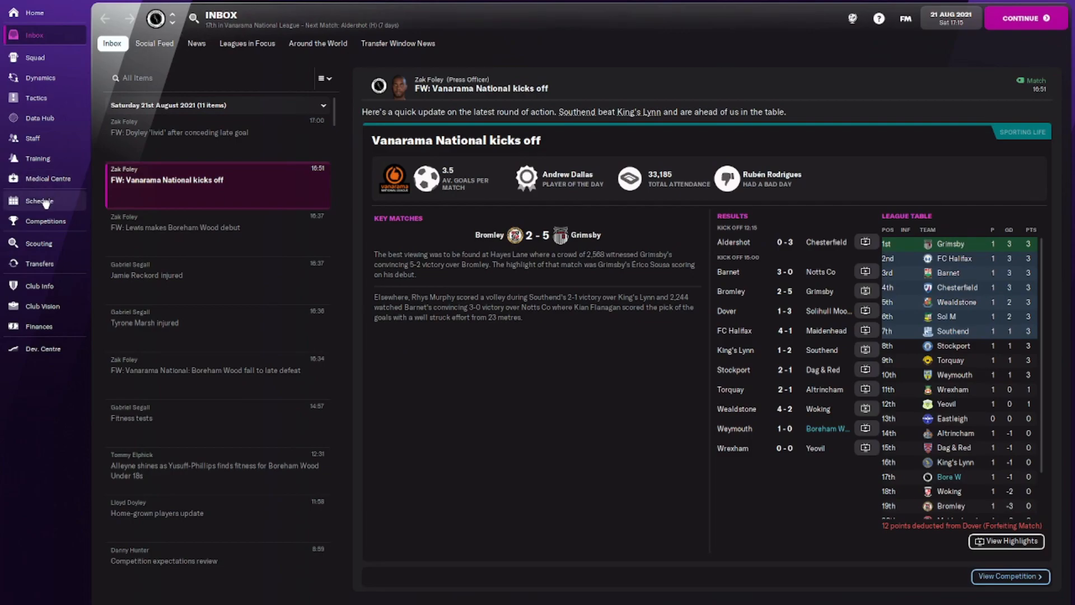
left_click(38, 201)
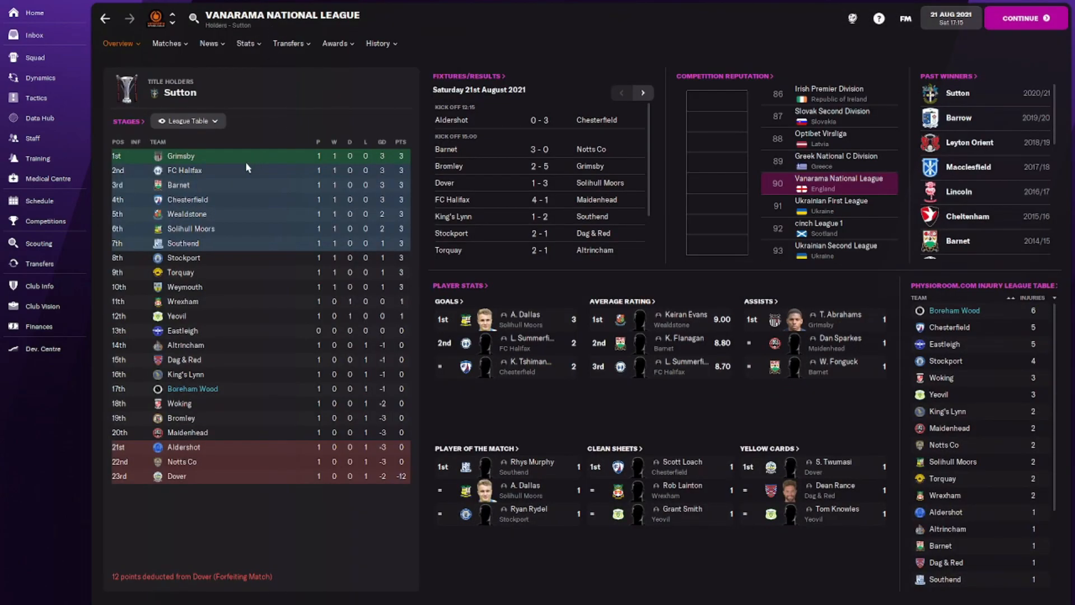
mouse_move(694, 319)
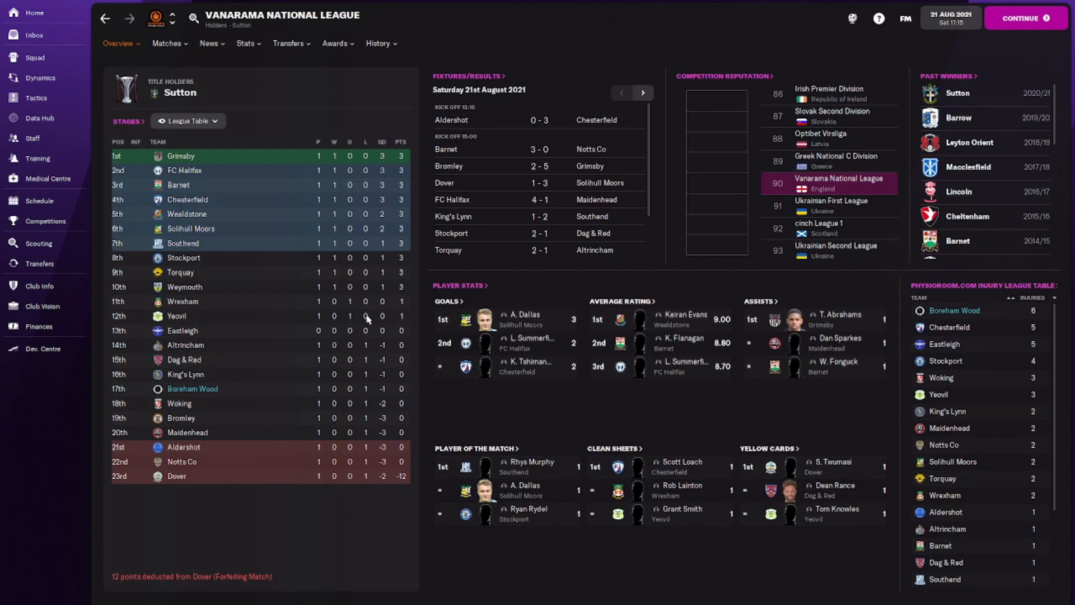
Step: Show the 2021/22 fixture list: 0–1 loss at Weymouth, Aldershot at home next
left_click(38, 200)
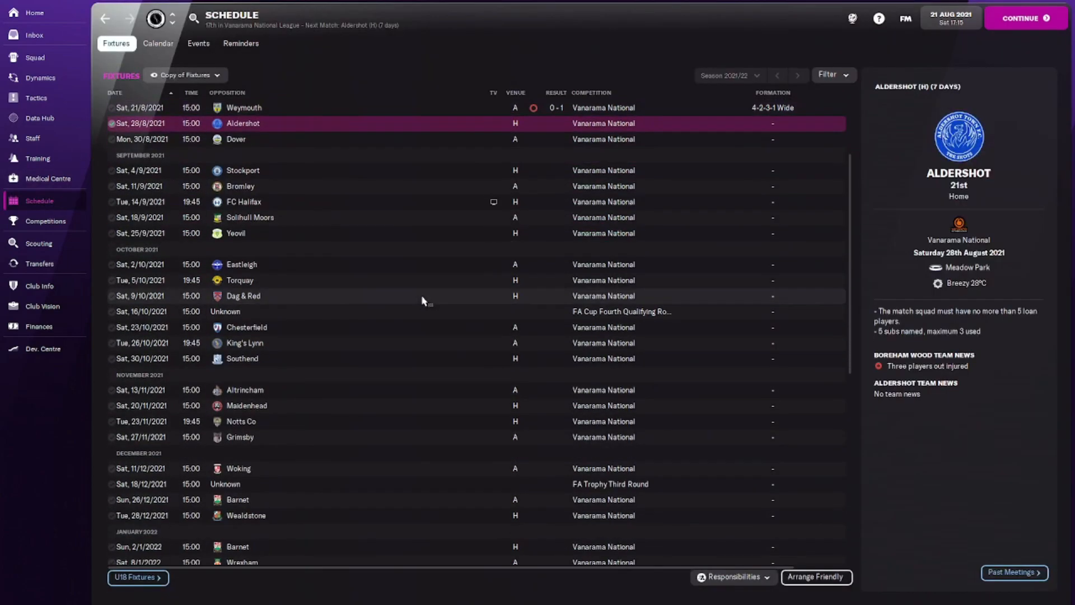
scroll("down", 3)
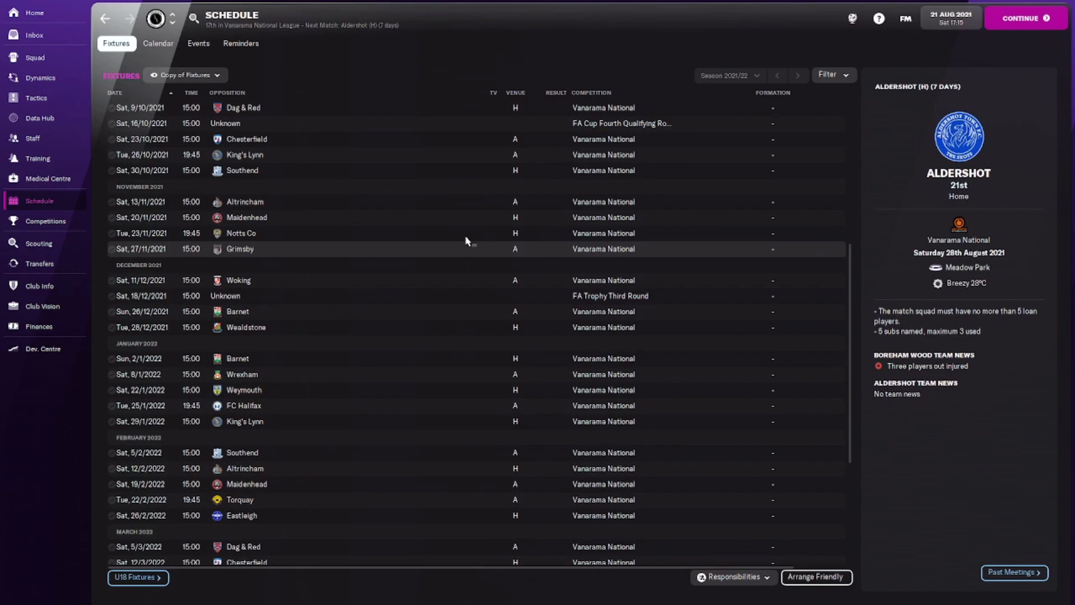
mouse_move(231, 201)
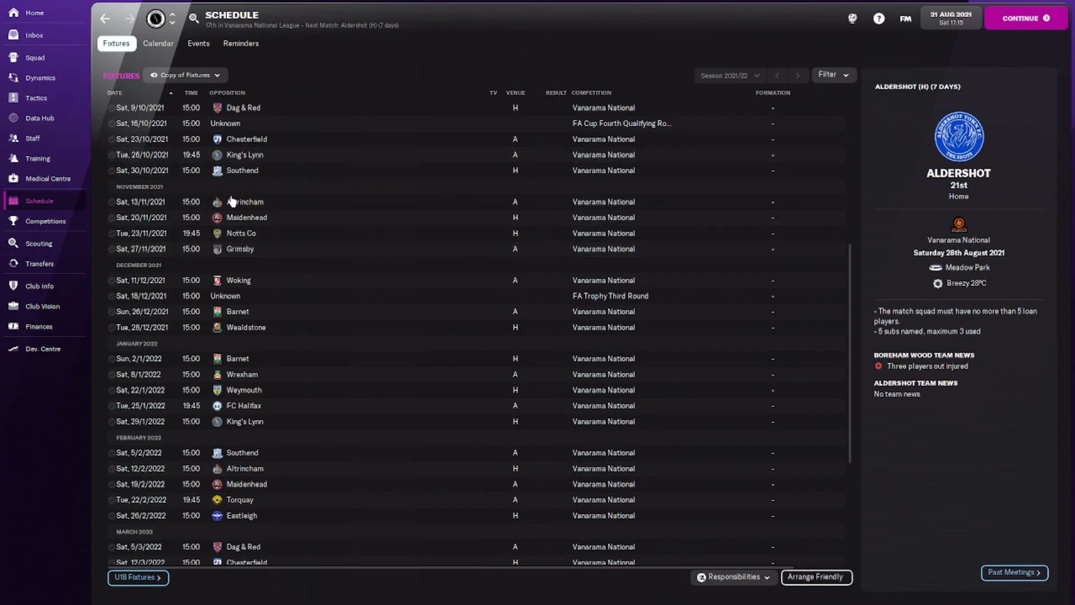
mouse_move(244, 202)
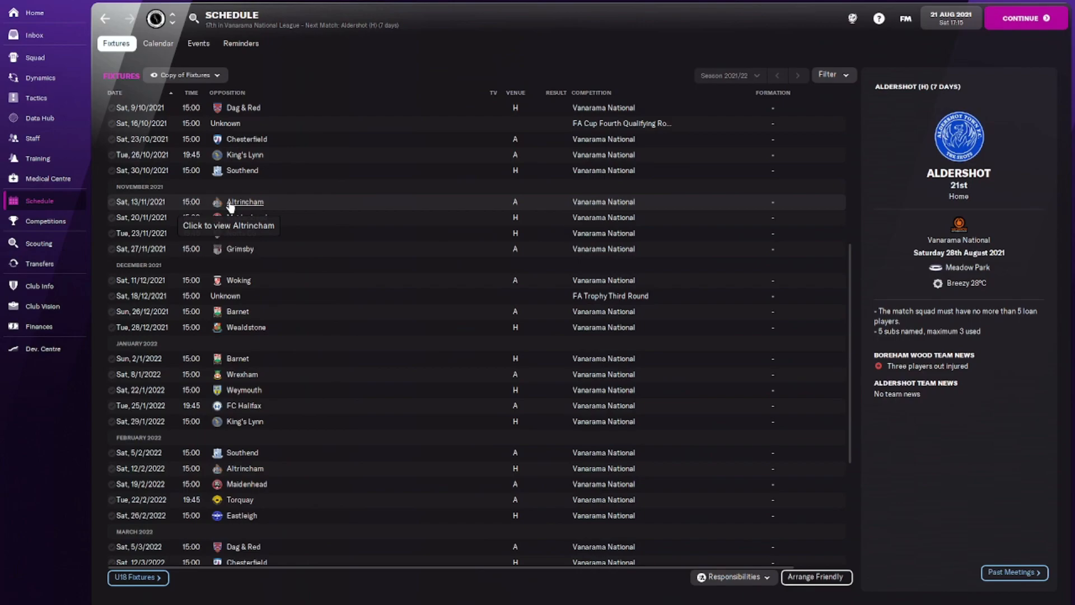